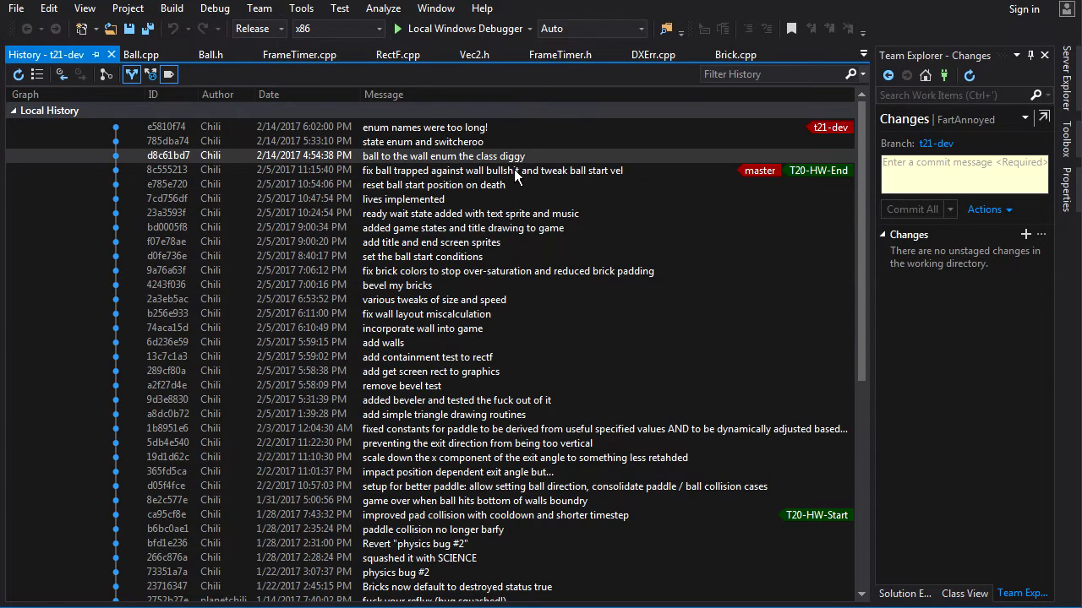
{"action": "mouse_move", "coordinate": [516, 170]}
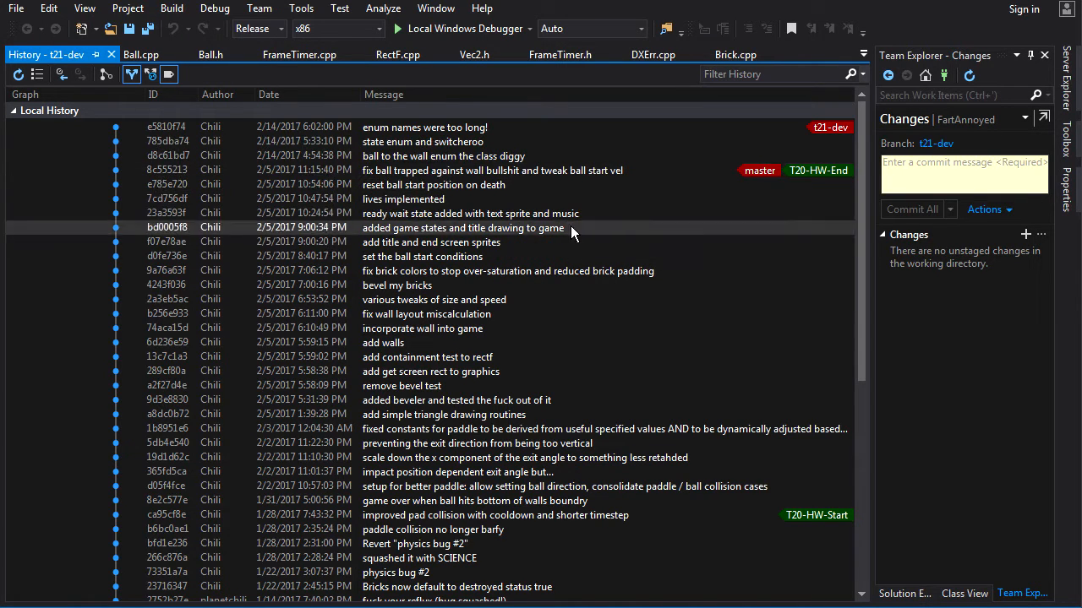
{"action": "mouse_move", "coordinate": [562, 213]}
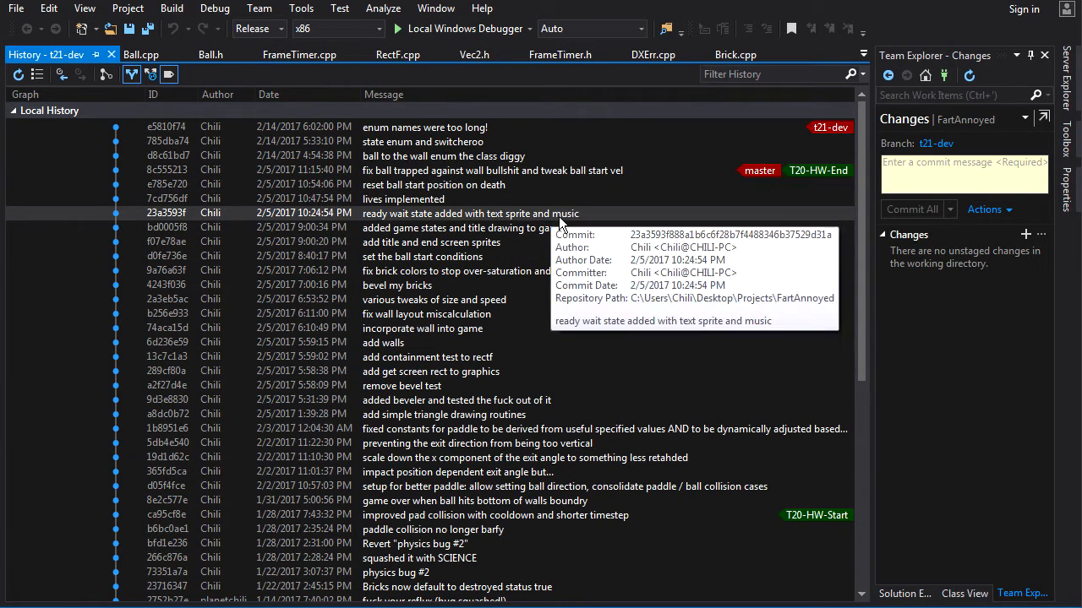
{"action": "mouse_move", "coordinate": [565, 232]}
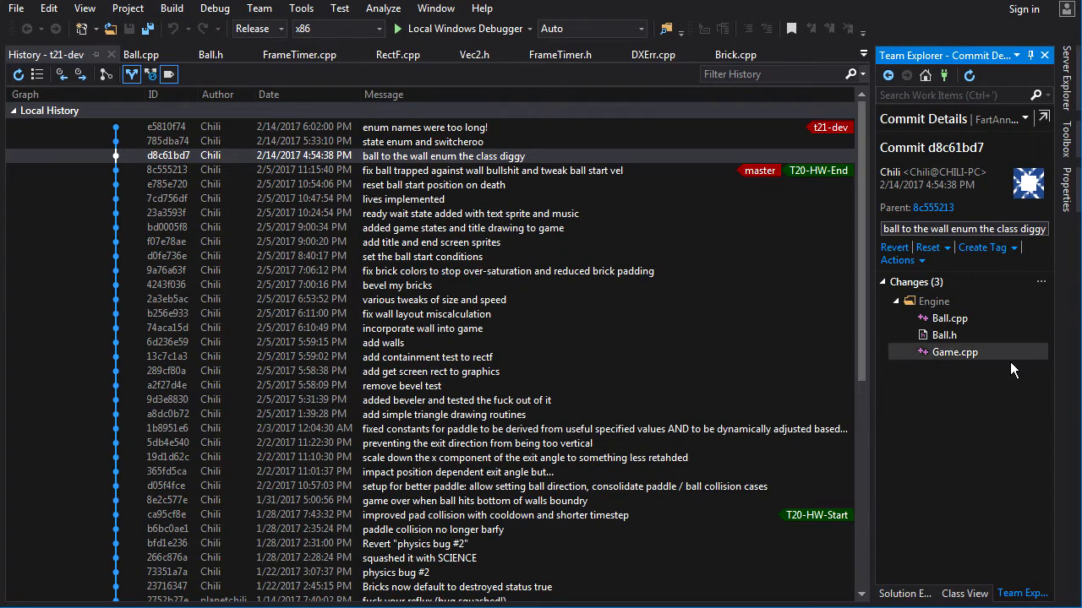
{"action": "mouse_move", "coordinate": [942, 363]}
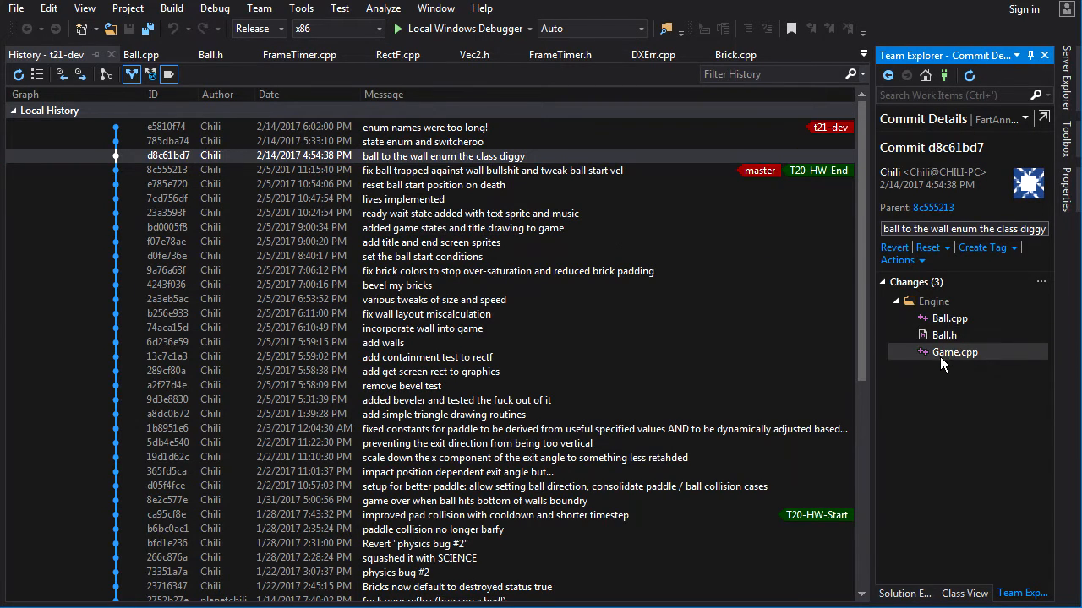
Open the commit's Ball.h diff, highlight the WallCollisionResult enum, then open Ball.cpp's diff
{"action": "left_click", "coordinate": [943, 335]}
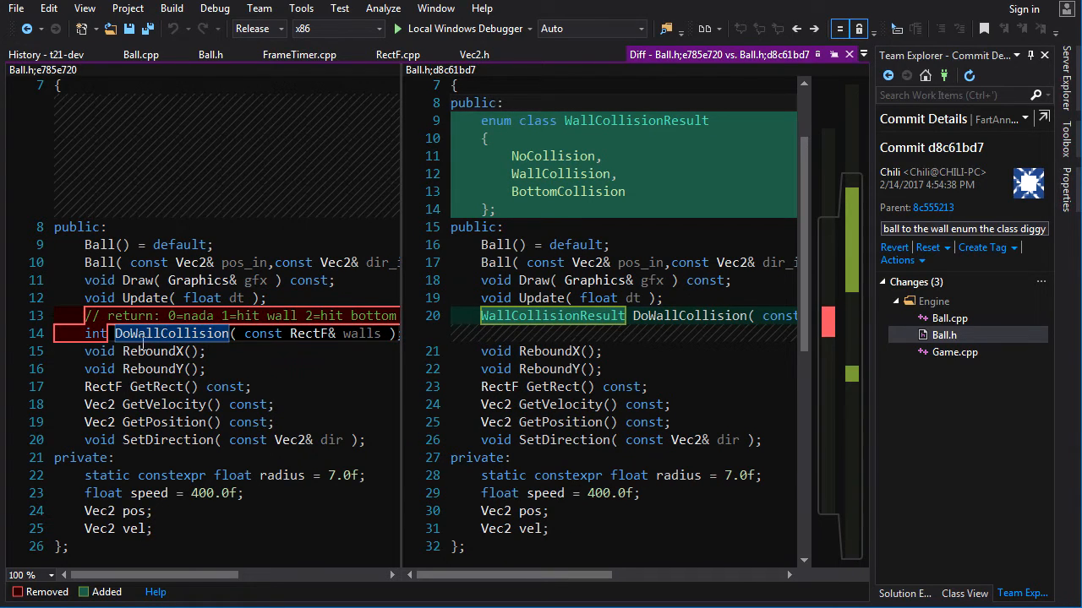
{"action": "mouse_move", "coordinate": [194, 338]}
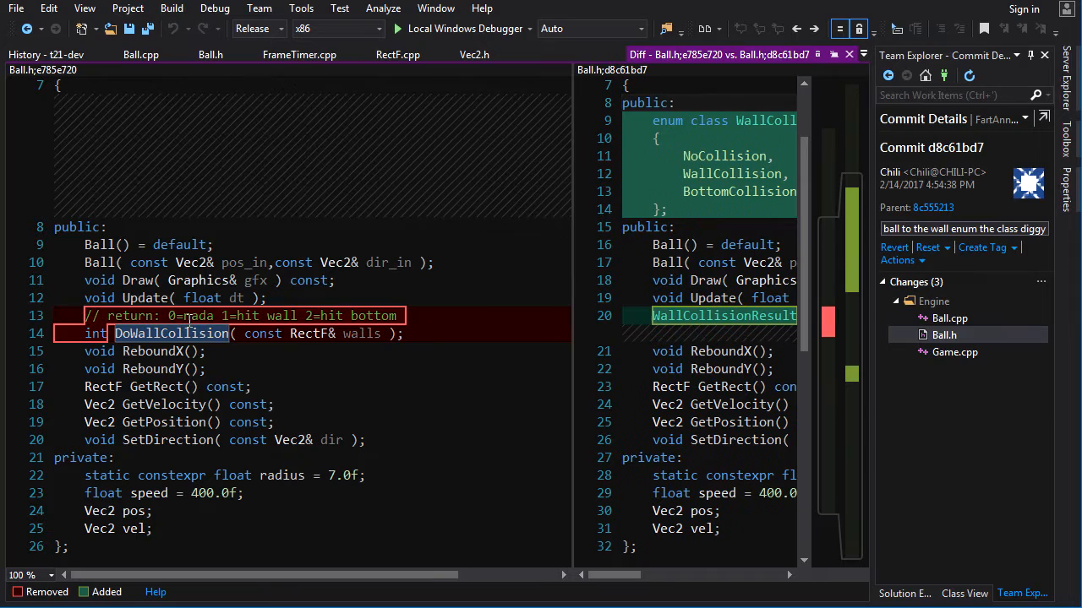
{"action": "mouse_move", "coordinate": [285, 328]}
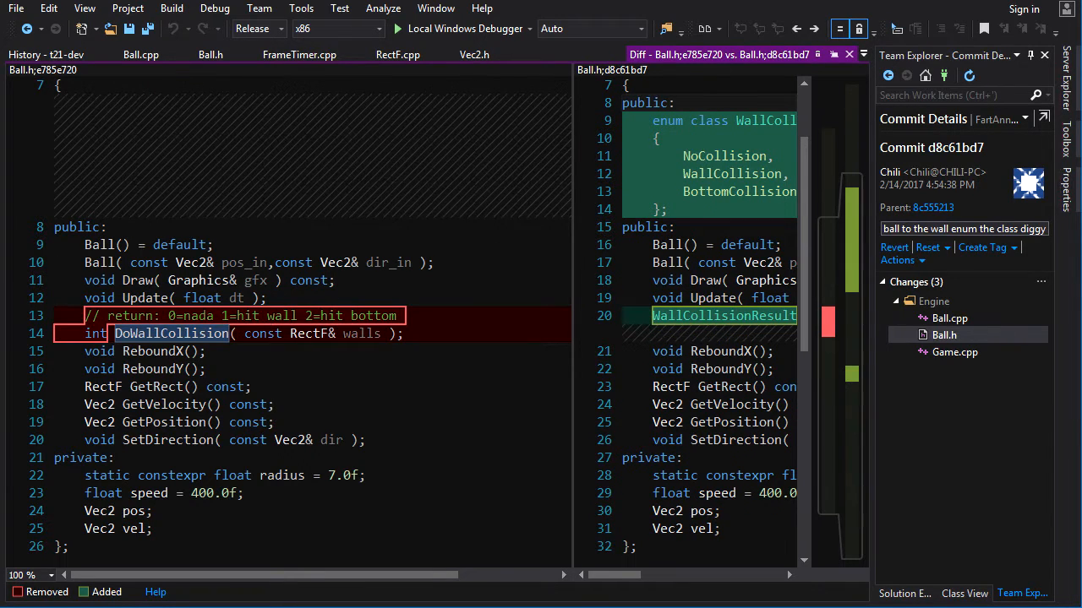
{"action": "mouse_move", "coordinate": [427, 366]}
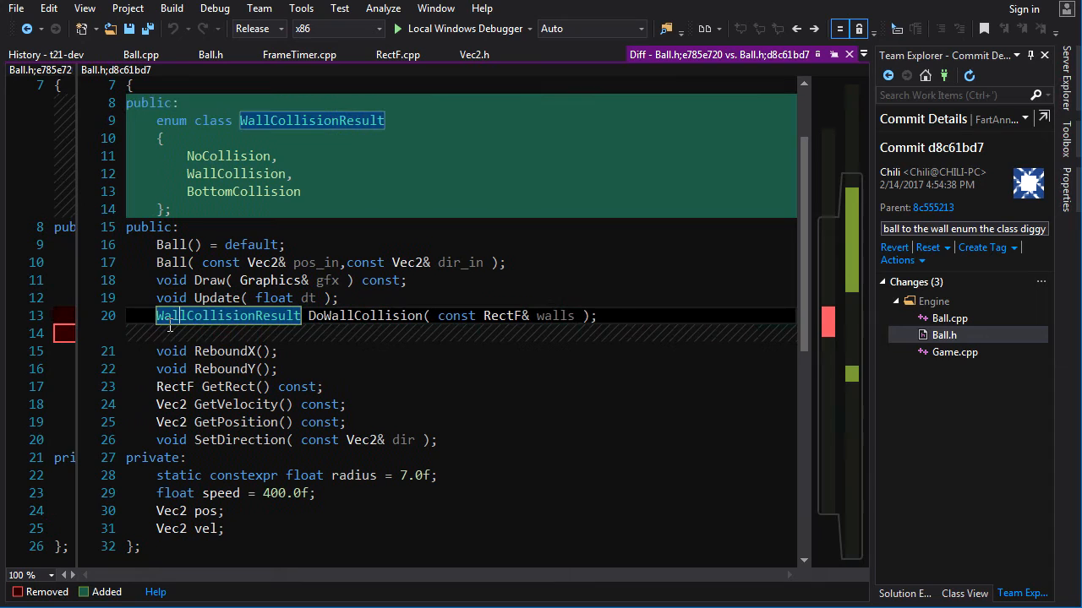
{"action": "scroll", "scroll_direction": "up", "scroll_amount": 3}
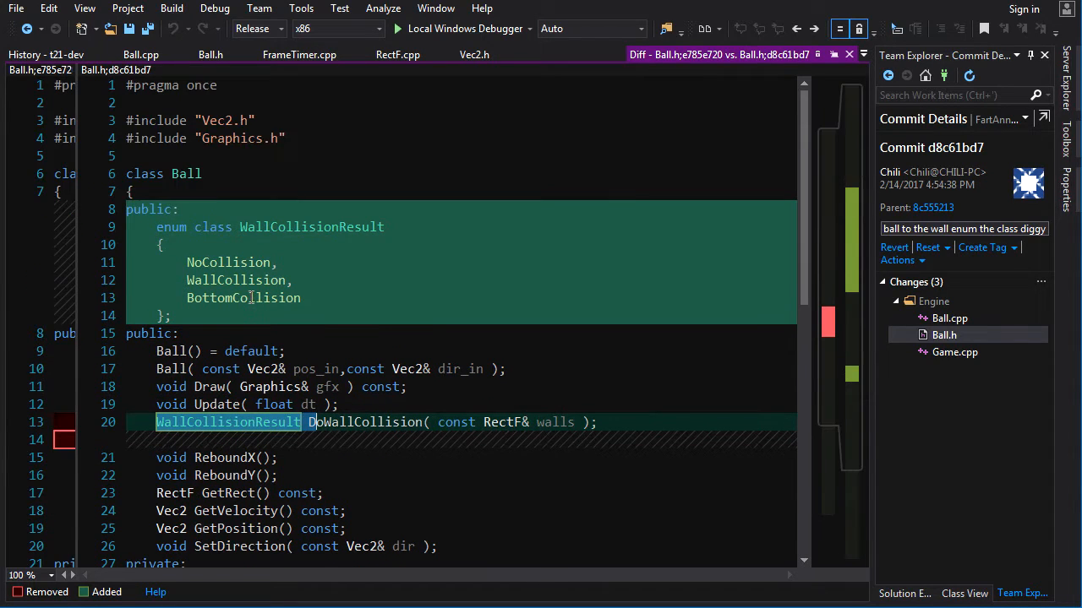
{"action": "double_click", "coordinate": [311, 226]}
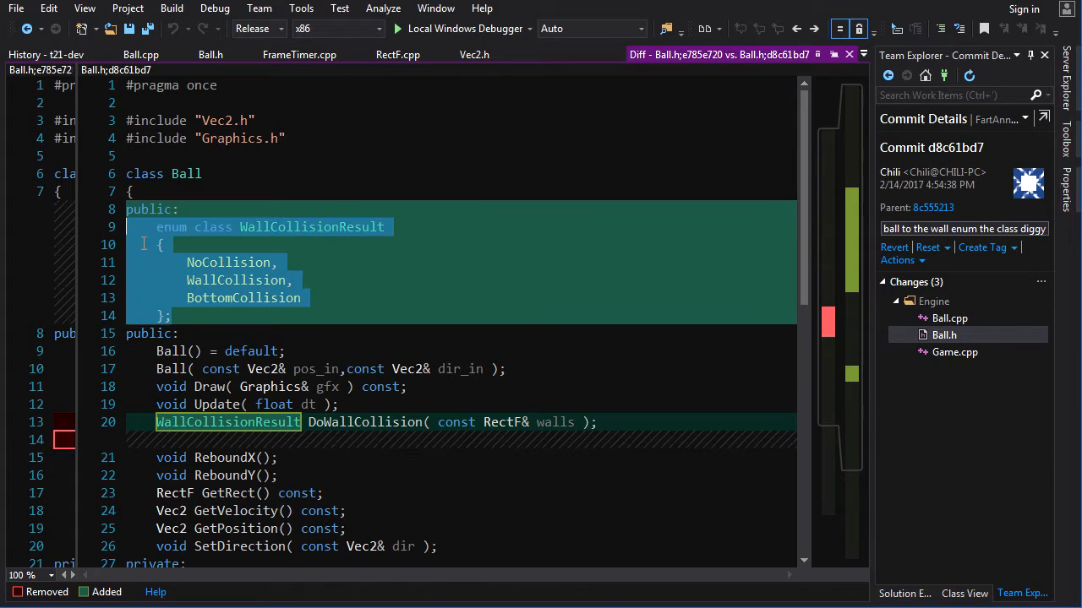
{"action": "scroll", "scroll_direction": "down", "scroll_amount": 3}
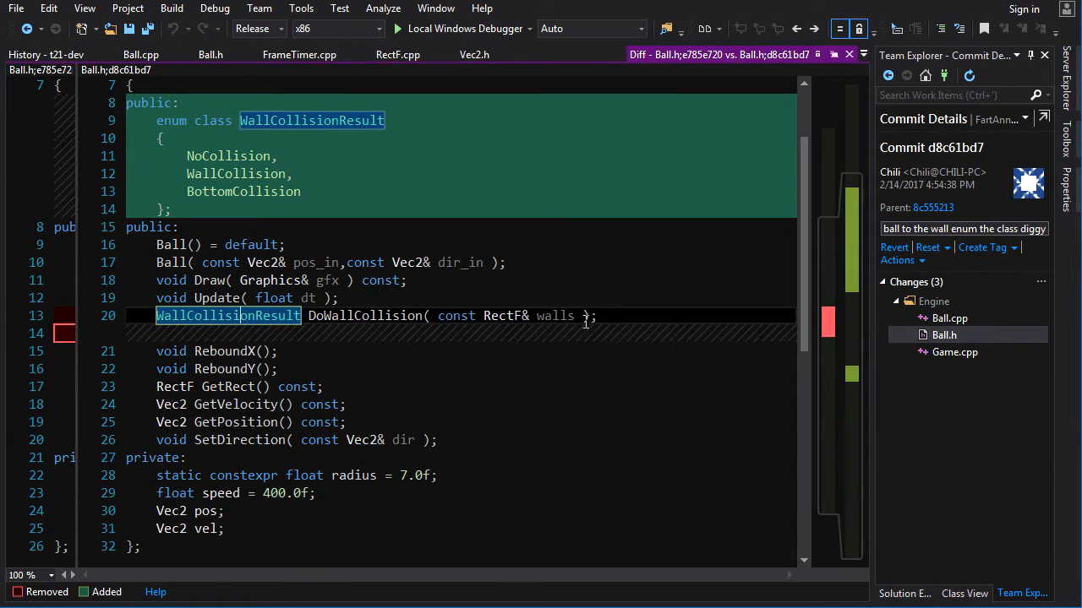
{"action": "left_click", "coordinate": [949, 317]}
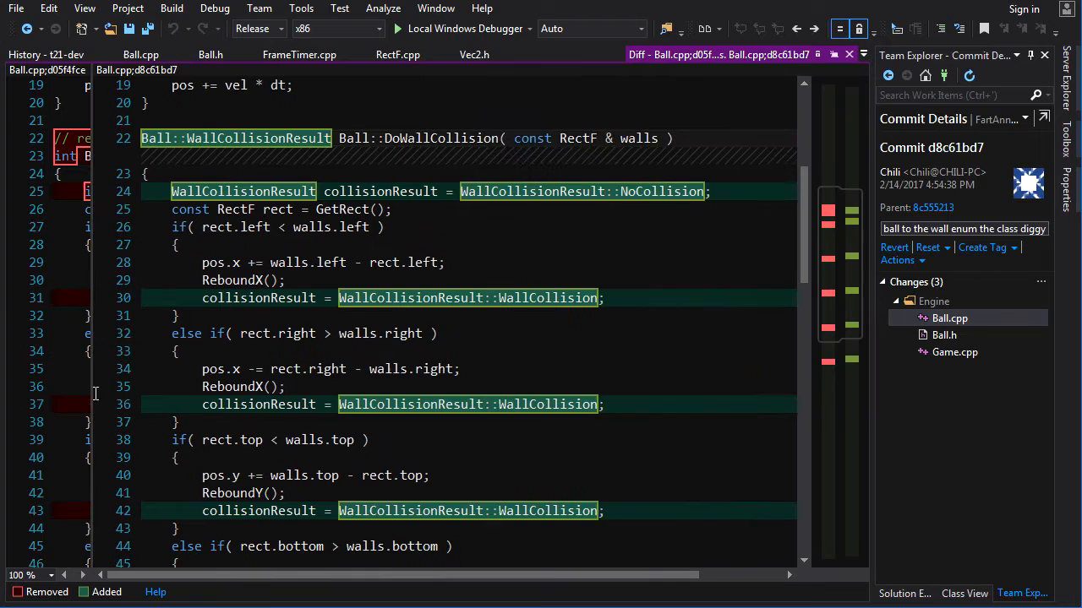
Scroll past Ball.cpp's DoWallCollision changes and open the Game.cpp diff
{"action": "scroll", "scroll_direction": "down", "scroll_amount": 3}
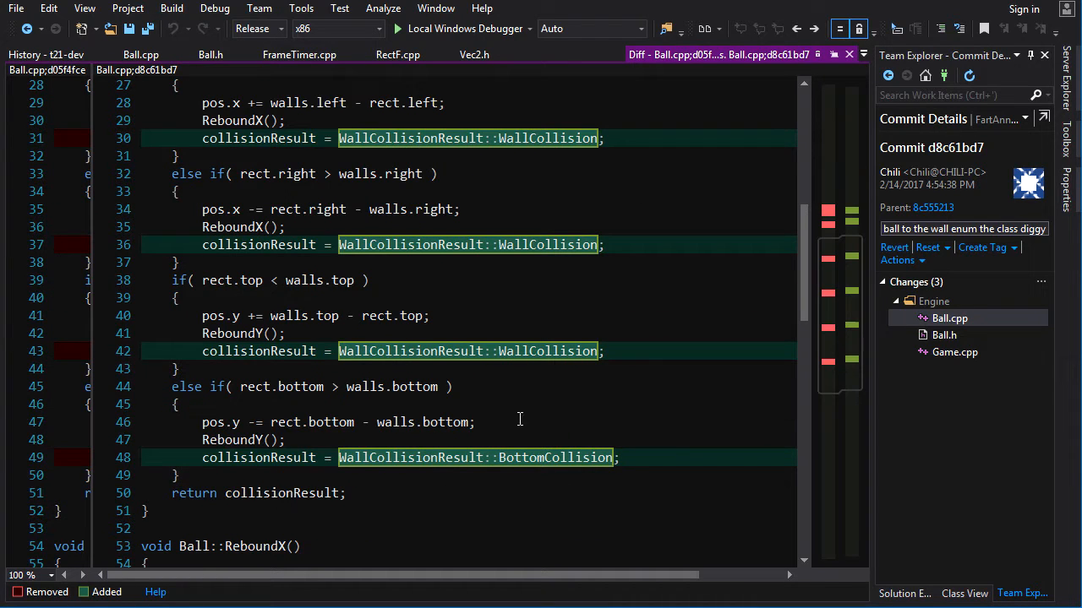
{"action": "left_click", "coordinate": [955, 352]}
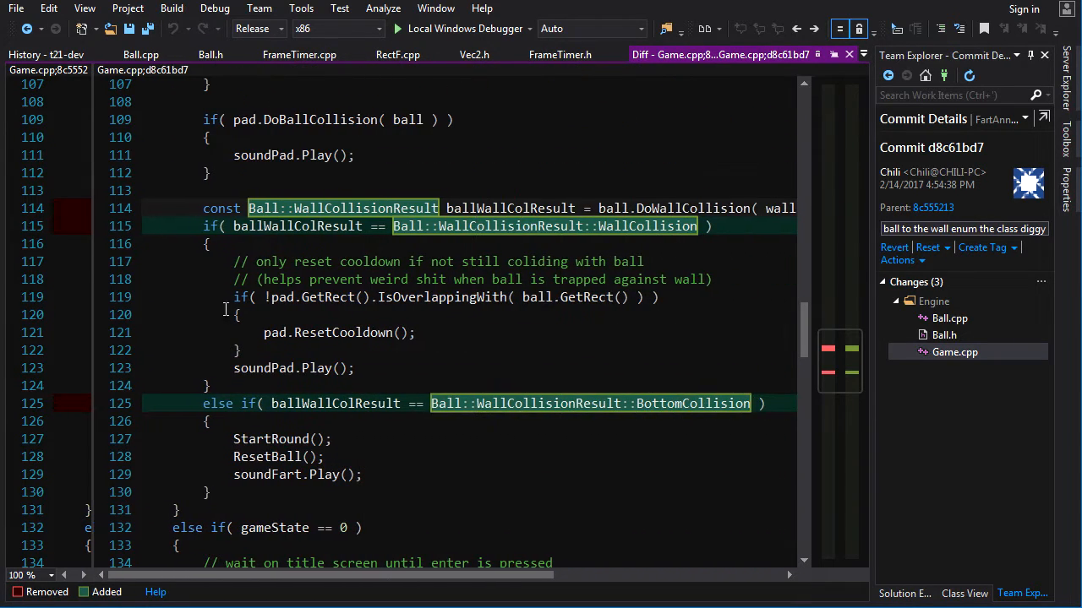
{"action": "scroll", "scroll_direction": "up", "scroll_amount": 3}
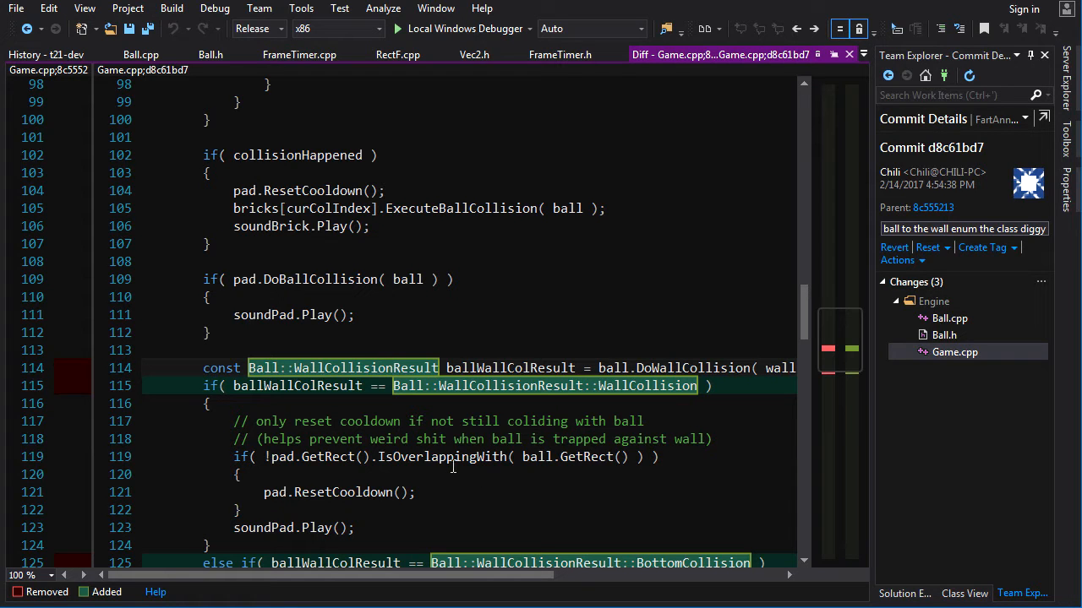
{"action": "mouse_move", "coordinate": [93, 404]}
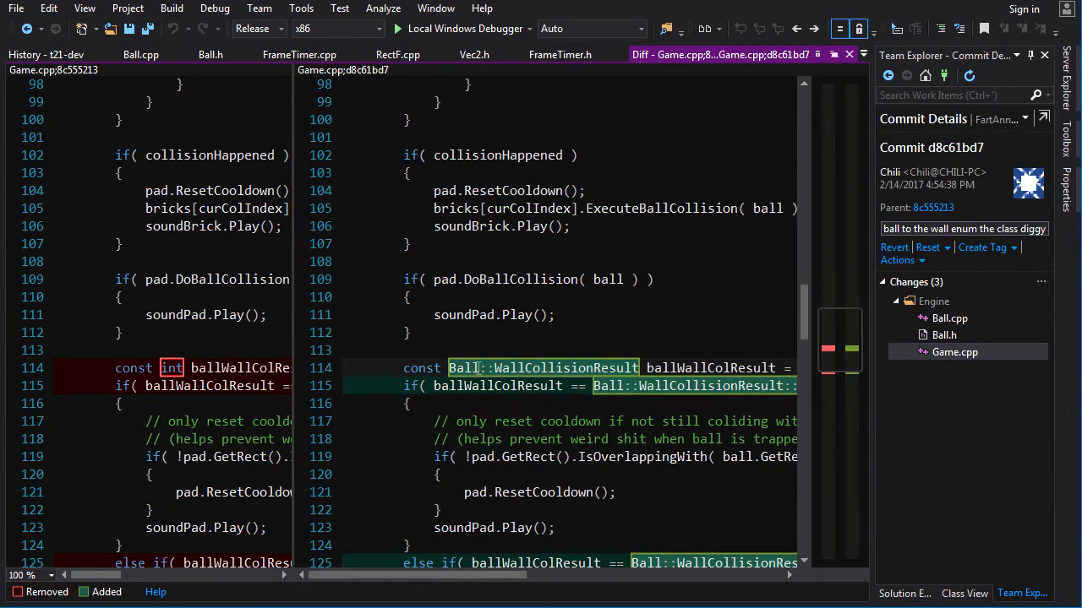
{"action": "mouse_move", "coordinate": [47, 54]}
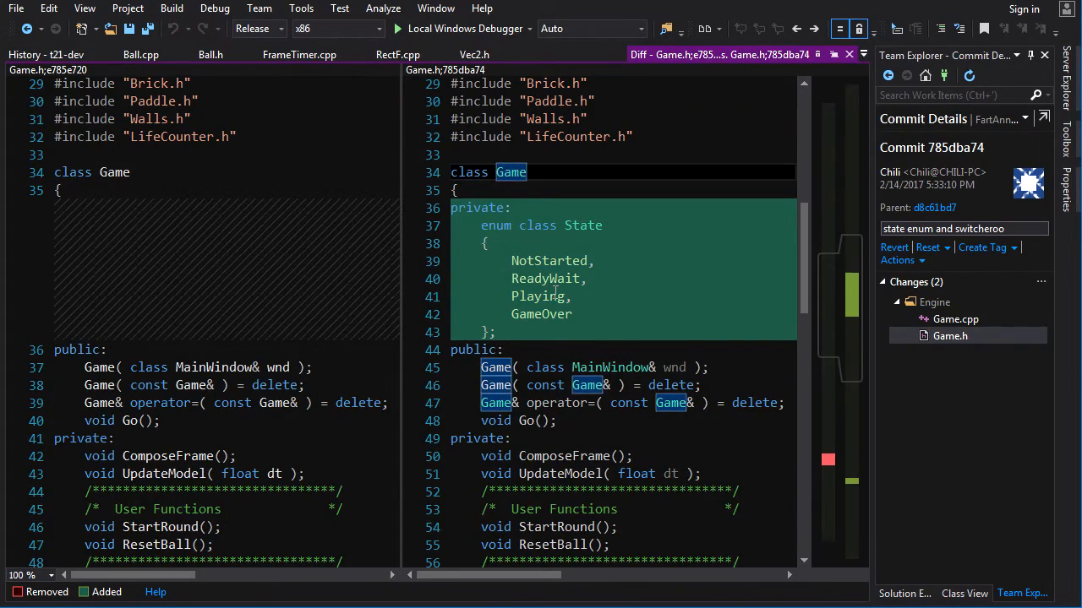
Widen the new Game.h pane in commit 785dba74, then open its Game.cpp diff
{"action": "scroll", "scroll_direction": "down", "scroll_amount": 3}
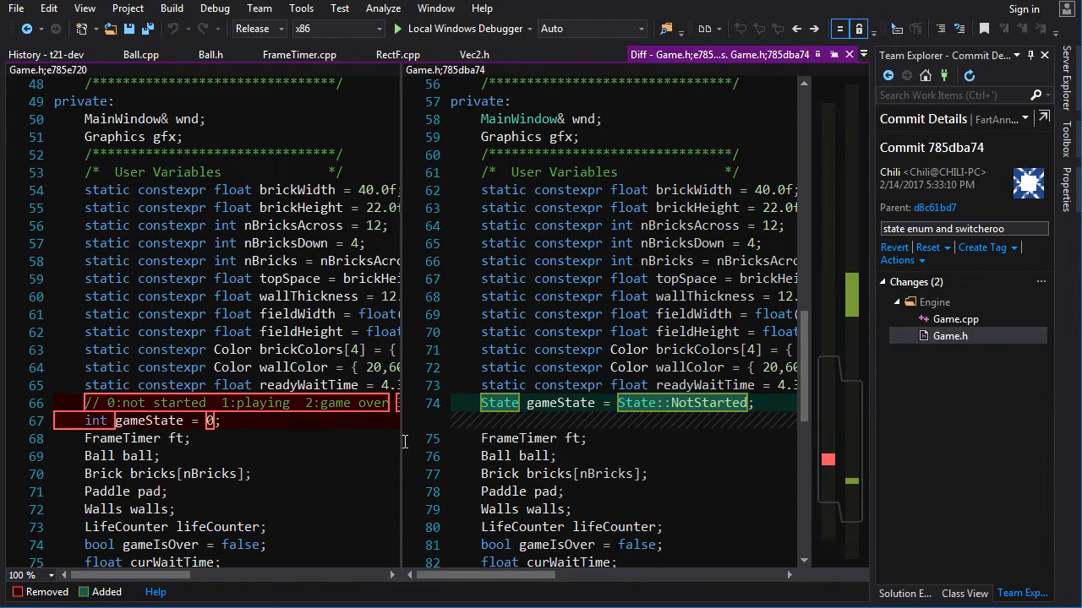
{"action": "left_click_drag", "start_coordinate": [403, 446], "coordinate": [553, 446]}
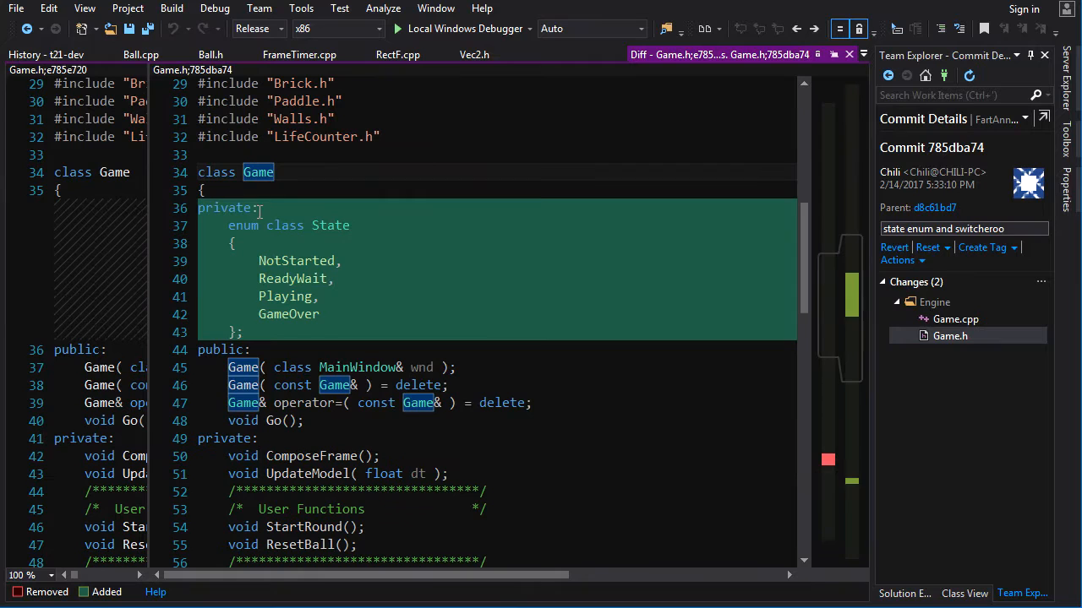
{"action": "left_click", "coordinate": [245, 224]}
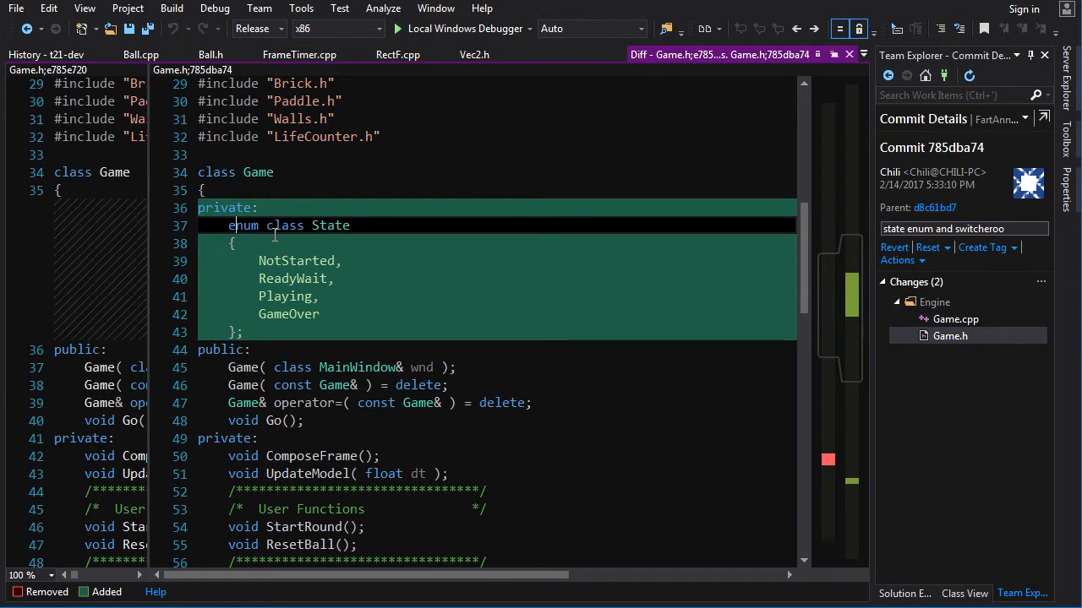
{"action": "scroll", "scroll_direction": "down", "scroll_amount": 3}
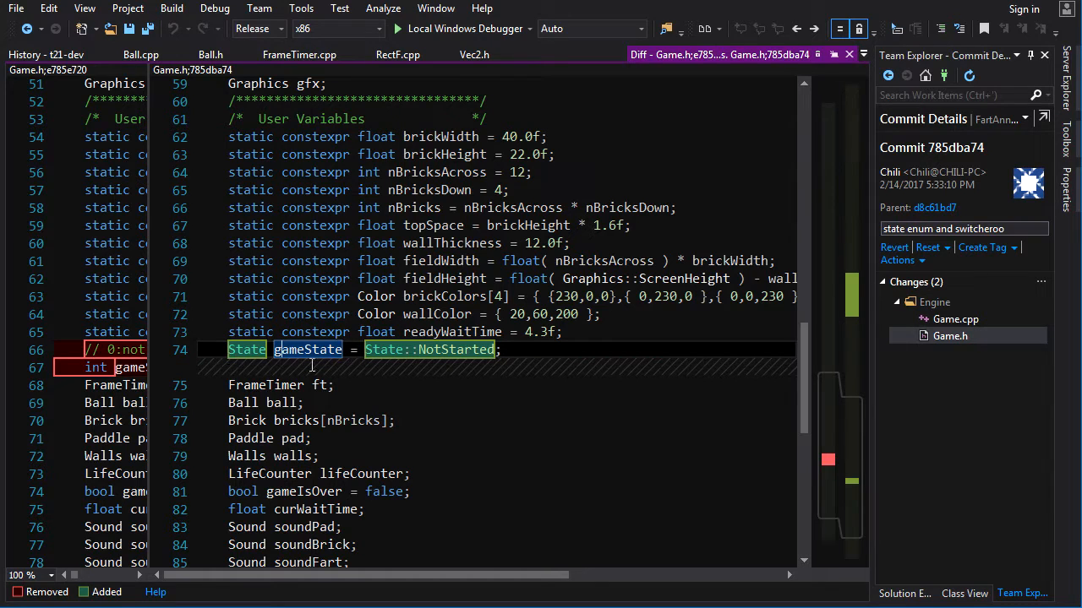
{"action": "mouse_move", "coordinate": [765, 383]}
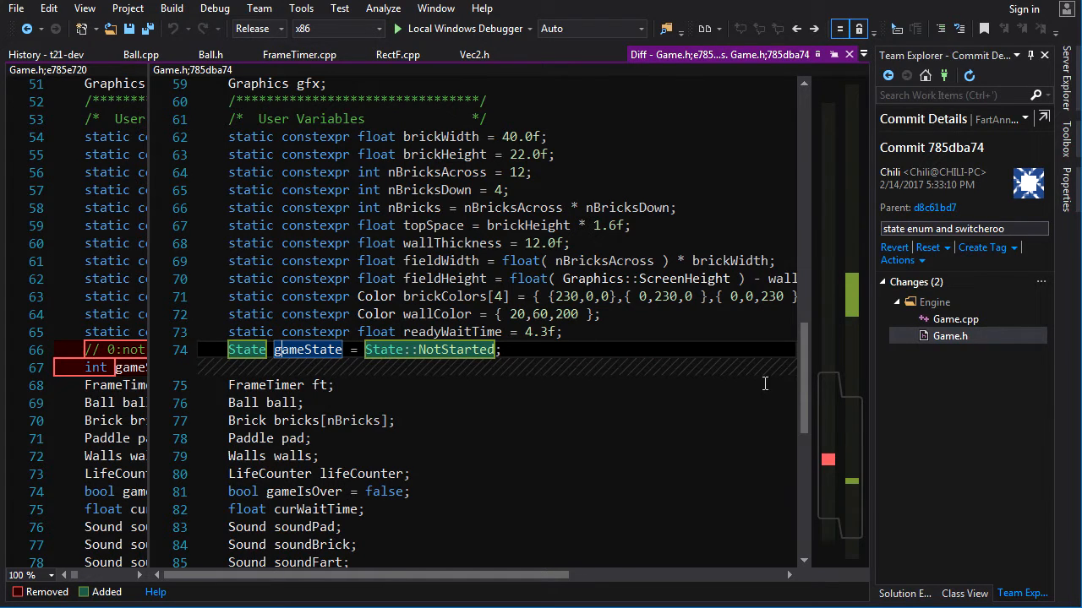
{"action": "left_click", "coordinate": [956, 318]}
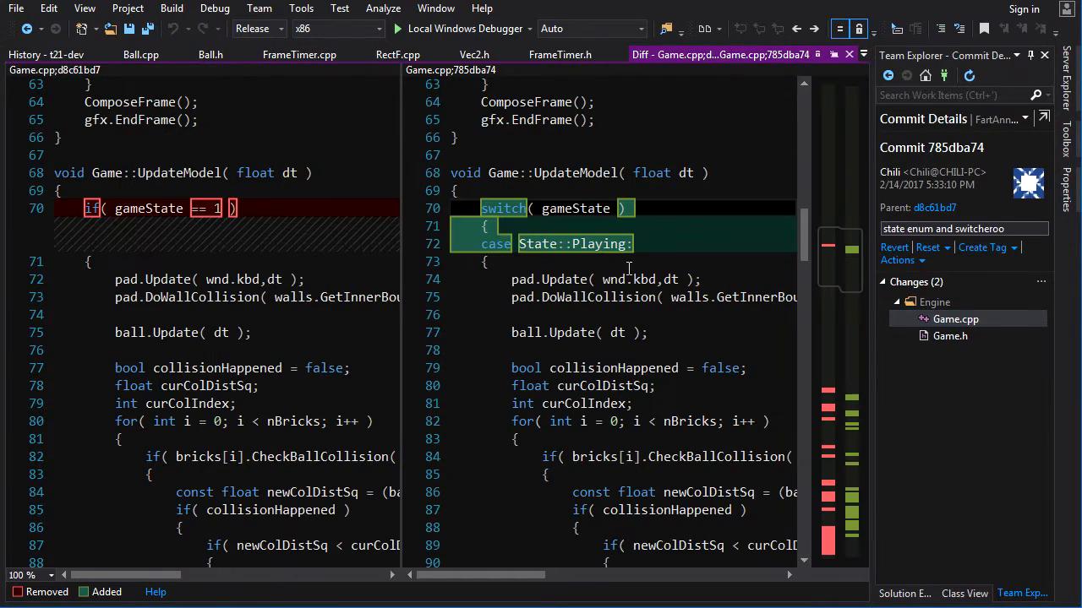
Scroll the inline Game.cpp diff through the UpdateModel switch and StartRound's State assignments
{"action": "scroll", "scroll_direction": "up", "scroll_amount": 3}
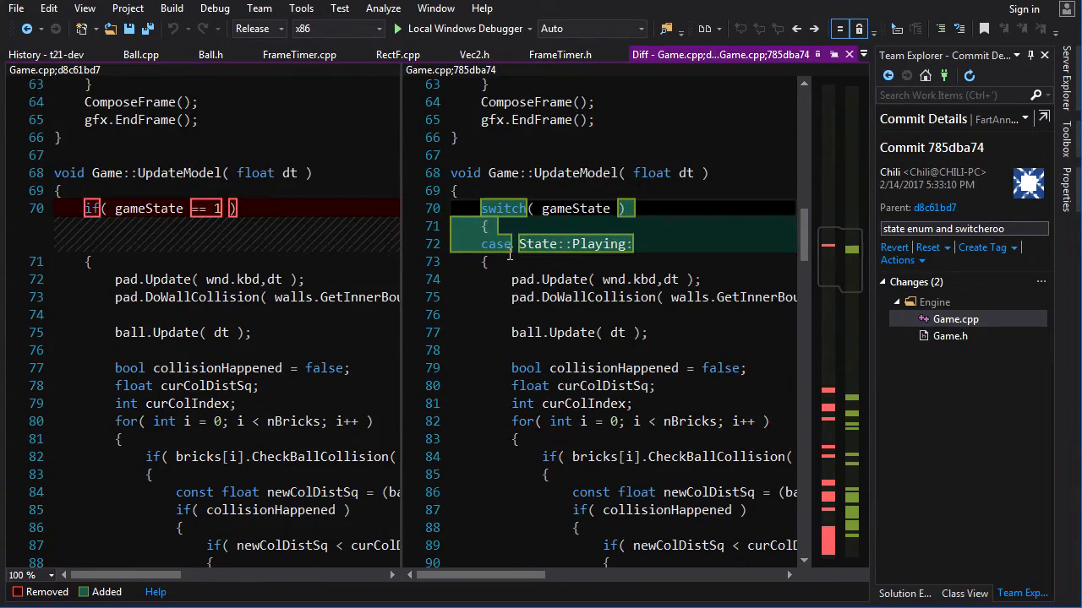
{"action": "scroll", "scroll_direction": "down", "scroll_amount": 3}
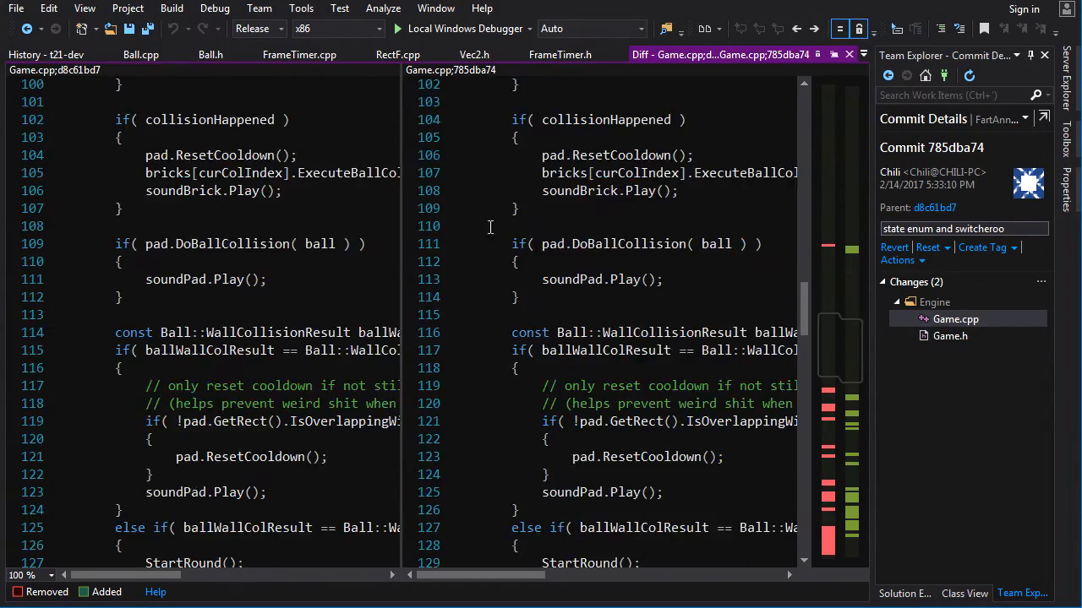
{"action": "scroll", "scroll_direction": "down", "scroll_amount": 3}
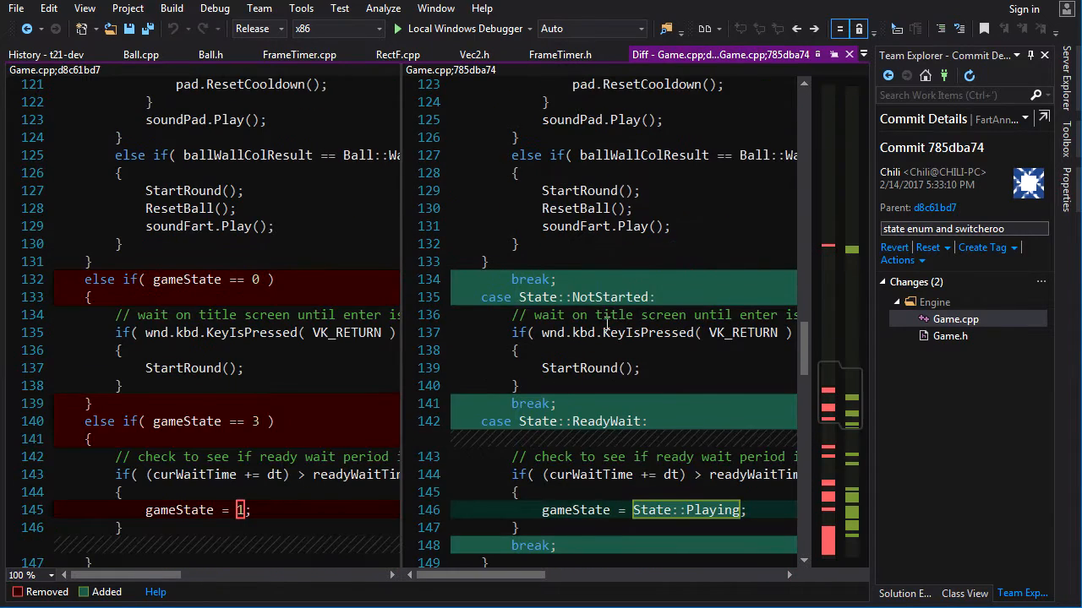
{"action": "scroll", "scroll_direction": "down", "scroll_amount": 3}
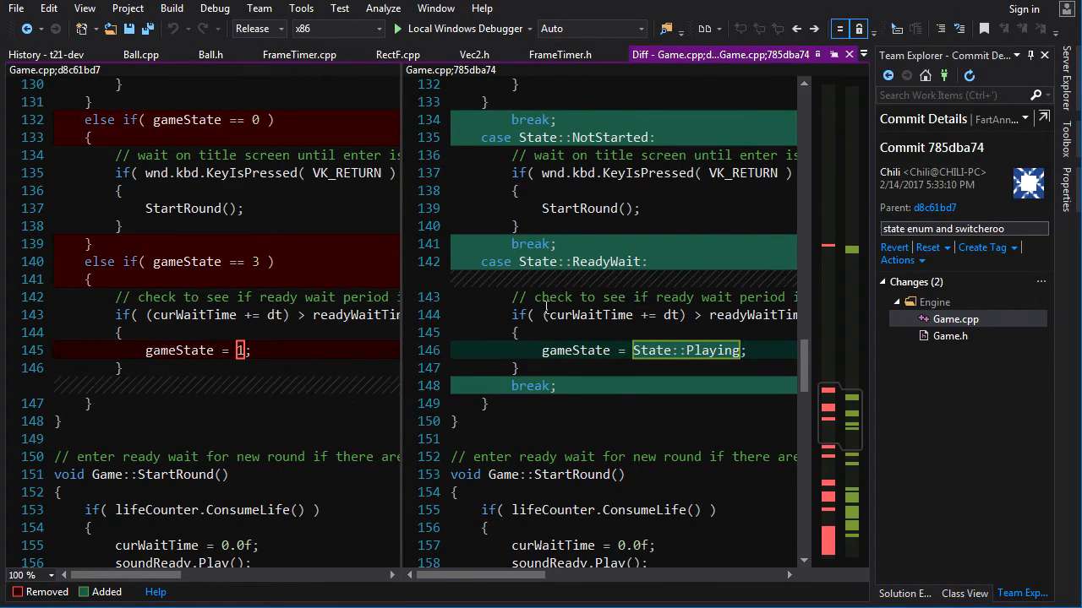
{"action": "scroll", "scroll_direction": "down", "scroll_amount": 3}
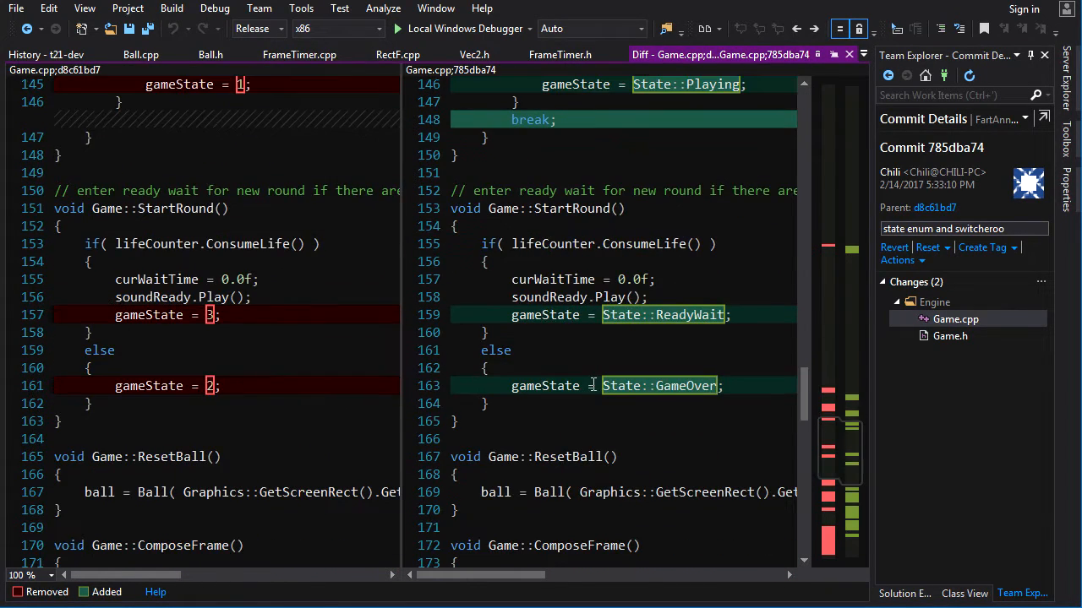
{"action": "scroll", "scroll_direction": "up", "scroll_amount": 3}
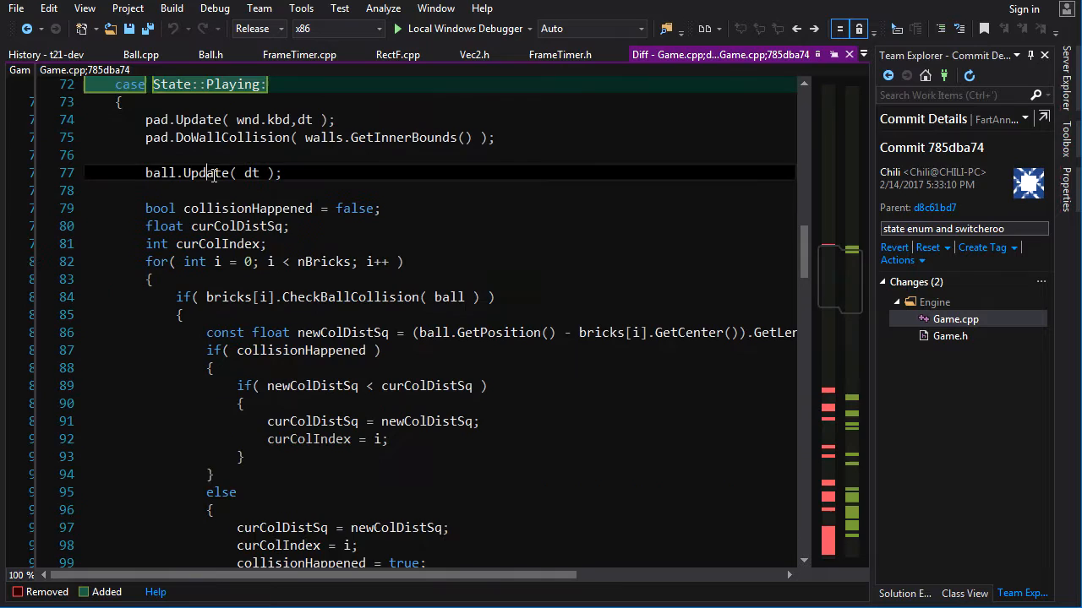
{"action": "scroll", "scroll_direction": "up", "scroll_amount": 3}
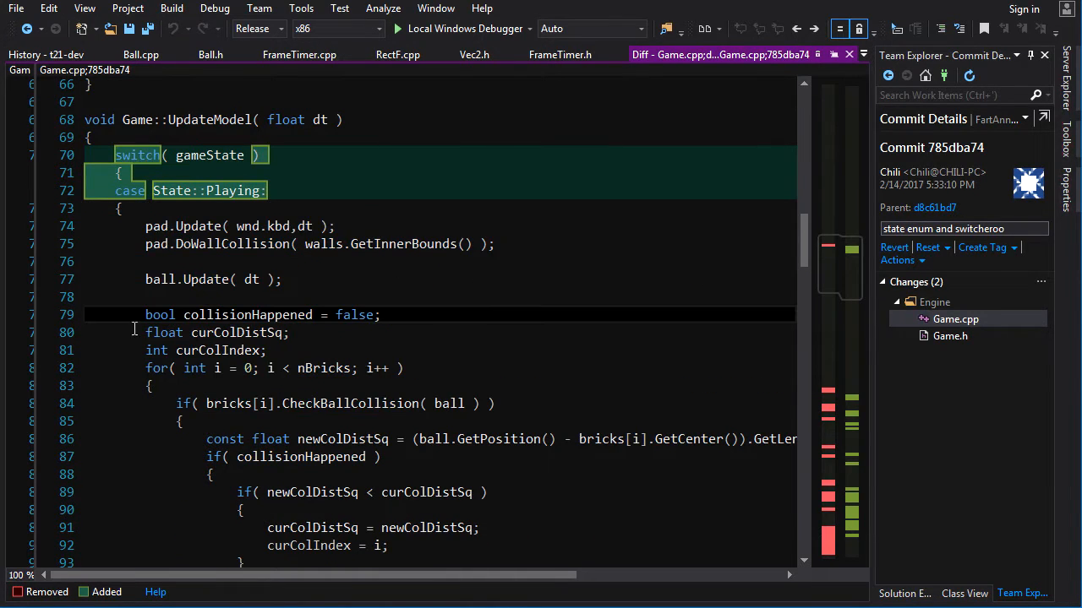
{"action": "double_click", "coordinate": [206, 350]}
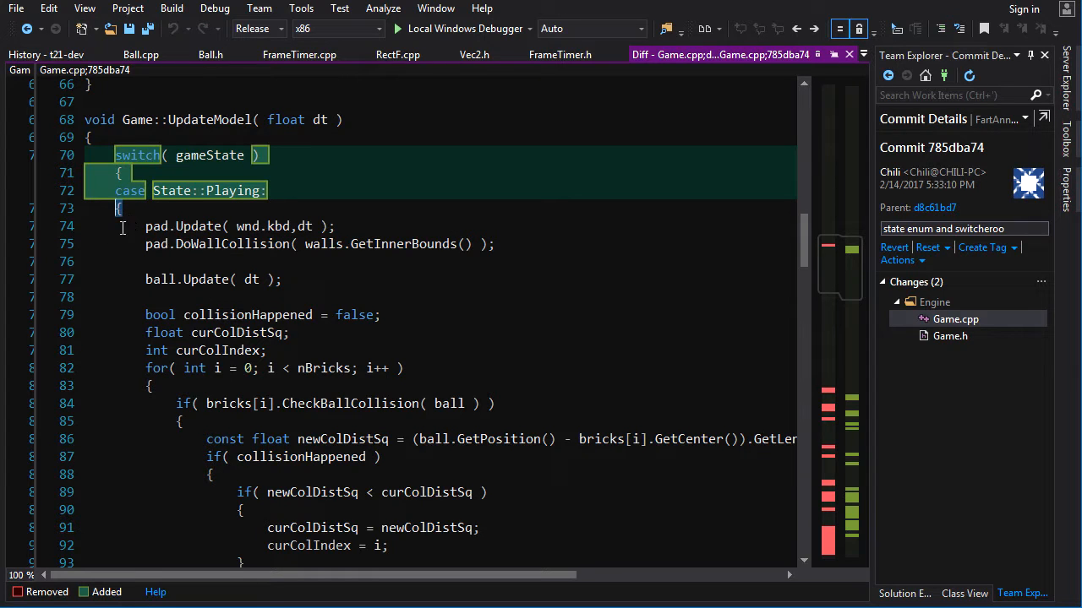
{"action": "scroll", "scroll_direction": "down", "scroll_amount": 3}
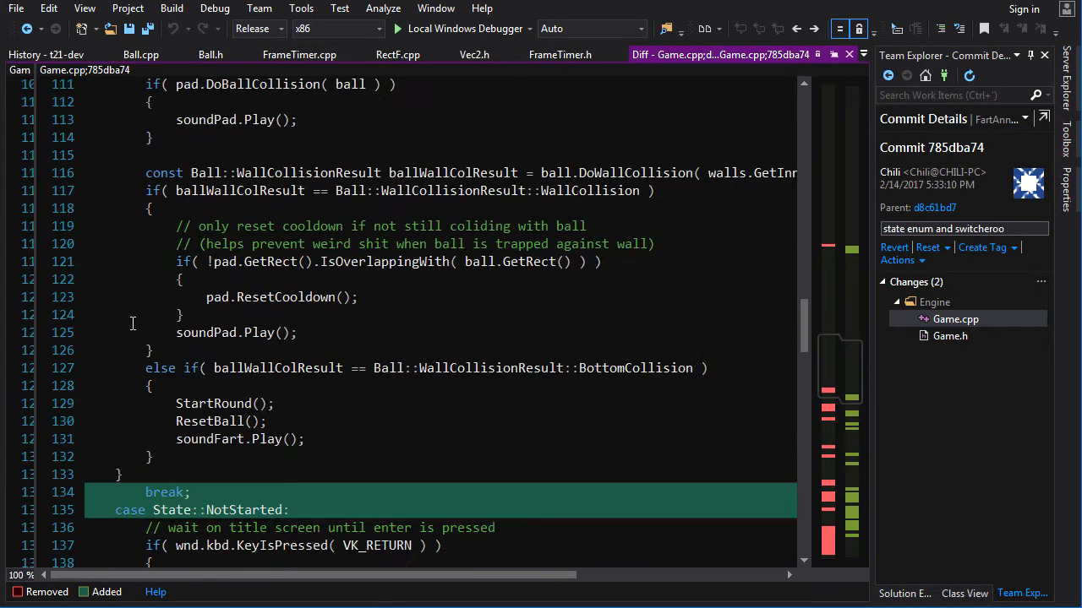
{"action": "scroll", "scroll_direction": "up", "scroll_amount": 3}
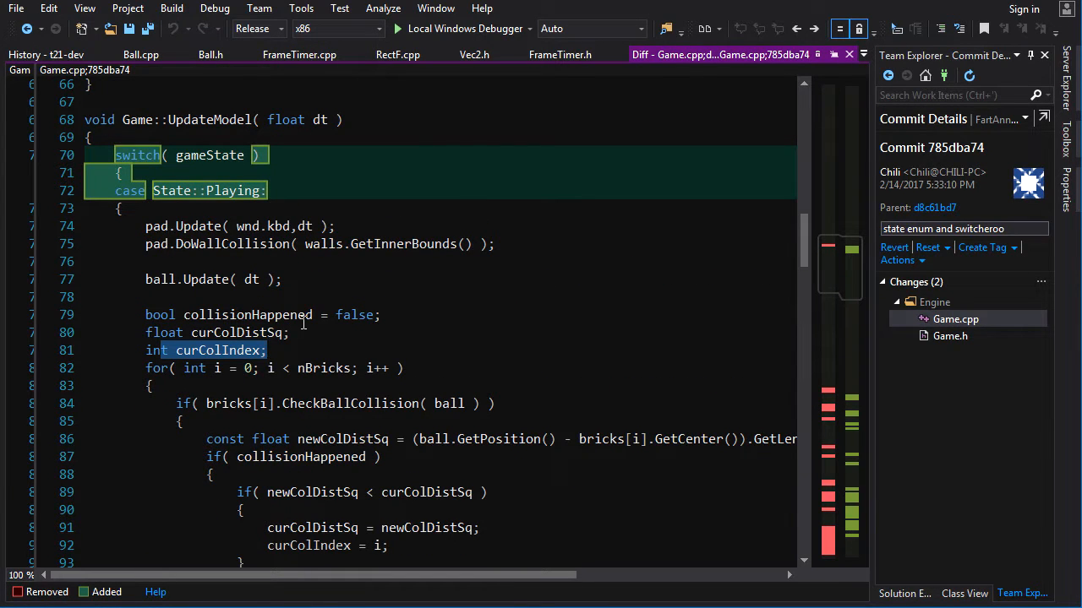
{"action": "left_click", "coordinate": [123, 209]}
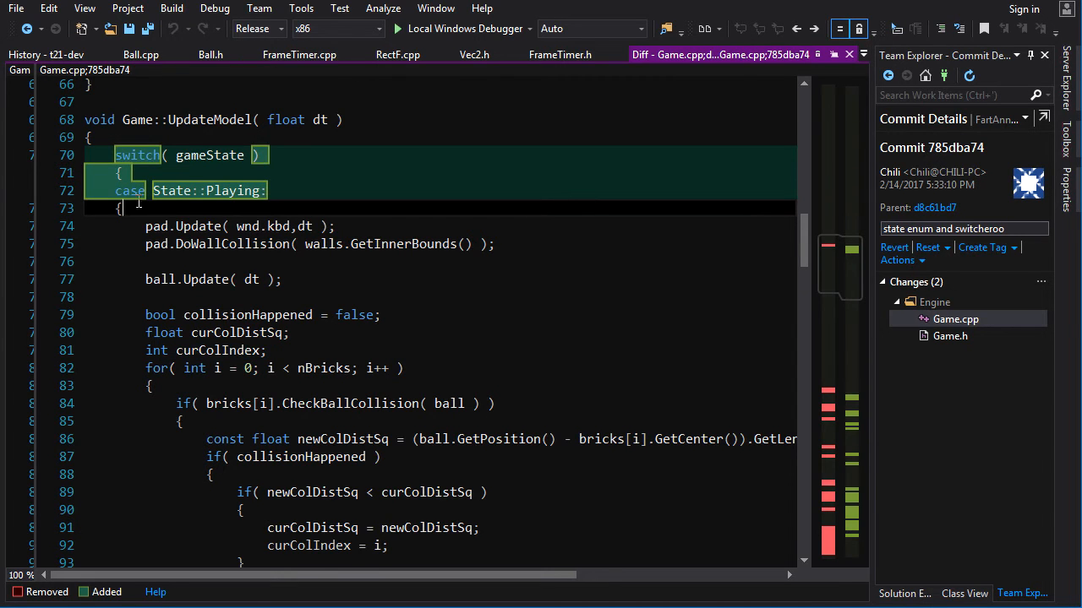
{"action": "scroll", "scroll_direction": "down", "scroll_amount": 3}
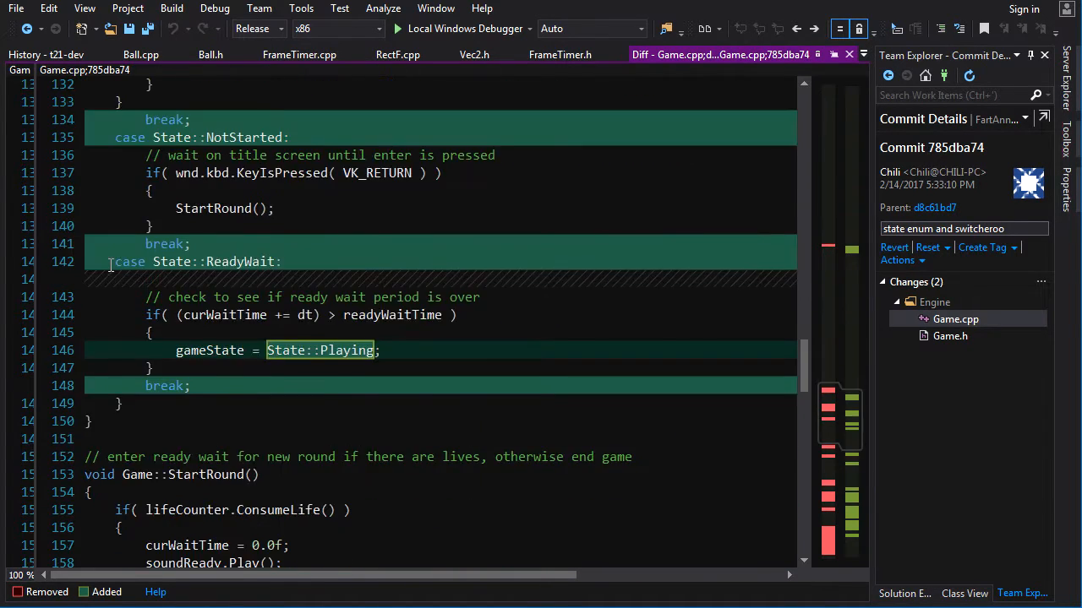
{"action": "scroll", "scroll_direction": "up", "scroll_amount": 3}
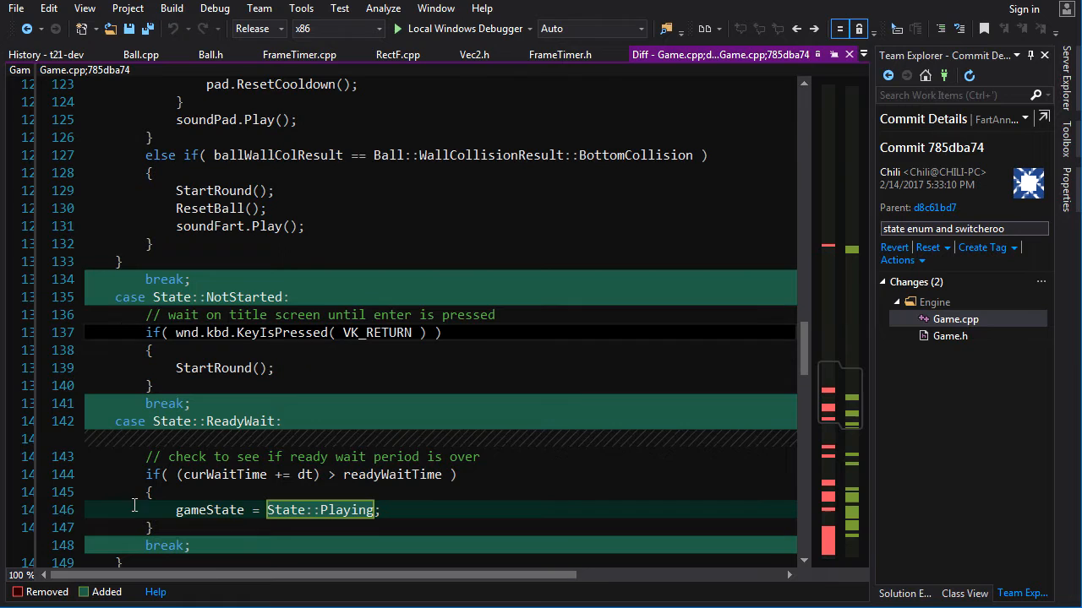
{"action": "scroll", "scroll_direction": "down", "scroll_amount": 3}
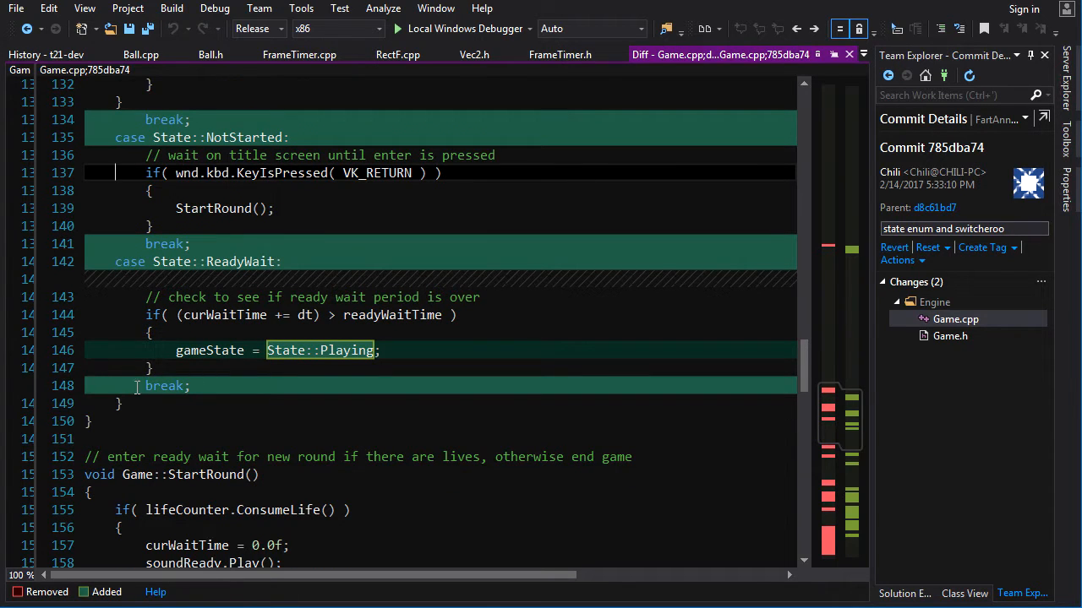
{"action": "scroll", "scroll_direction": "down", "scroll_amount": 3}
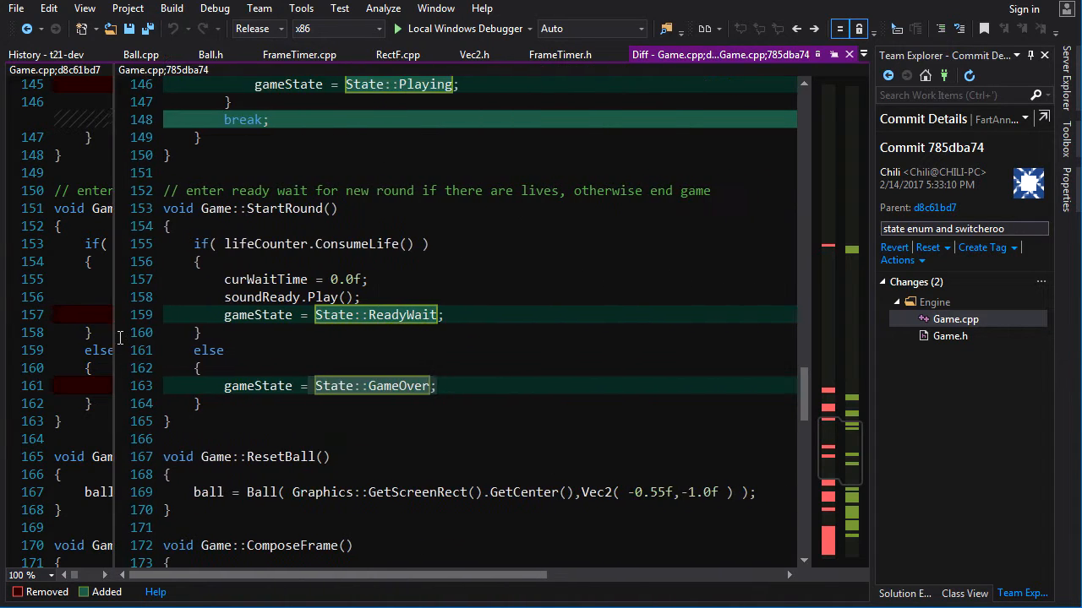
Select the magic number 3 in an old gameState condition
{"action": "scroll", "scroll_direction": "down", "scroll_amount": 3}
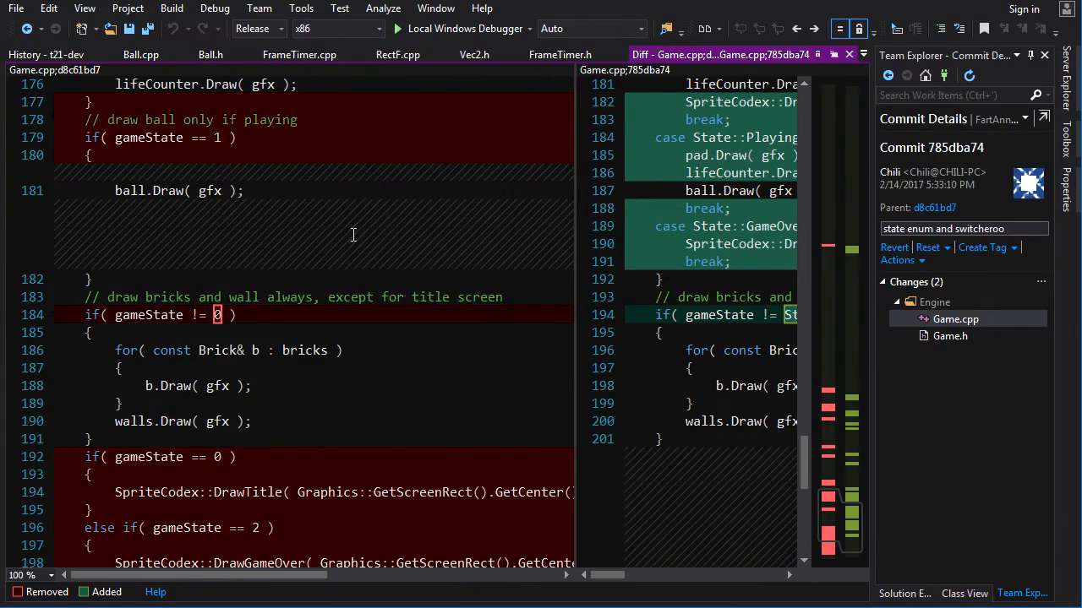
{"action": "mouse_move", "coordinate": [269, 372]}
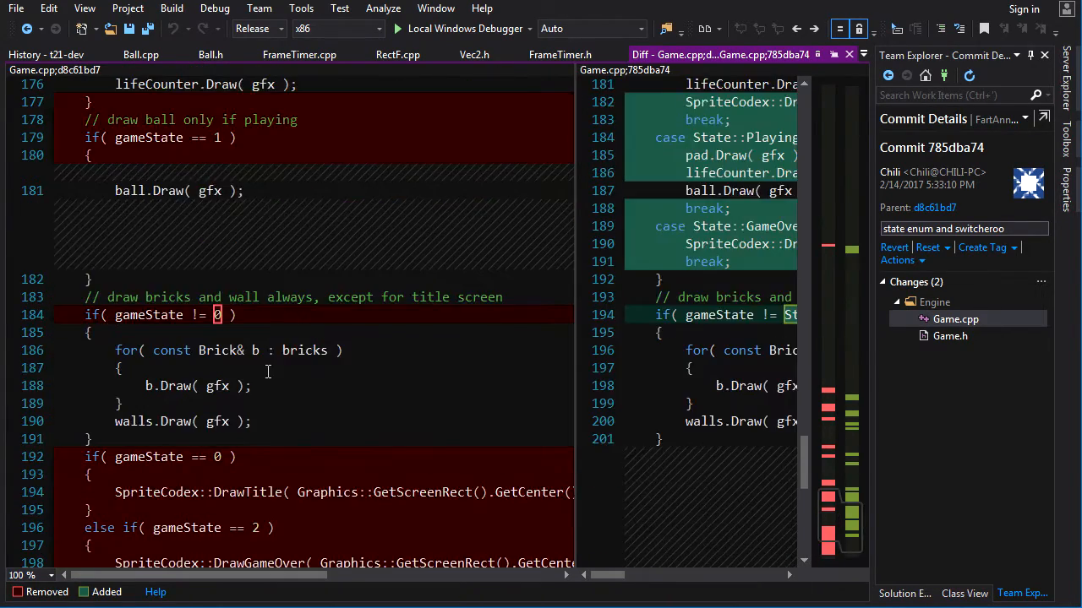
{"action": "scroll", "scroll_direction": "up", "scroll_amount": 3}
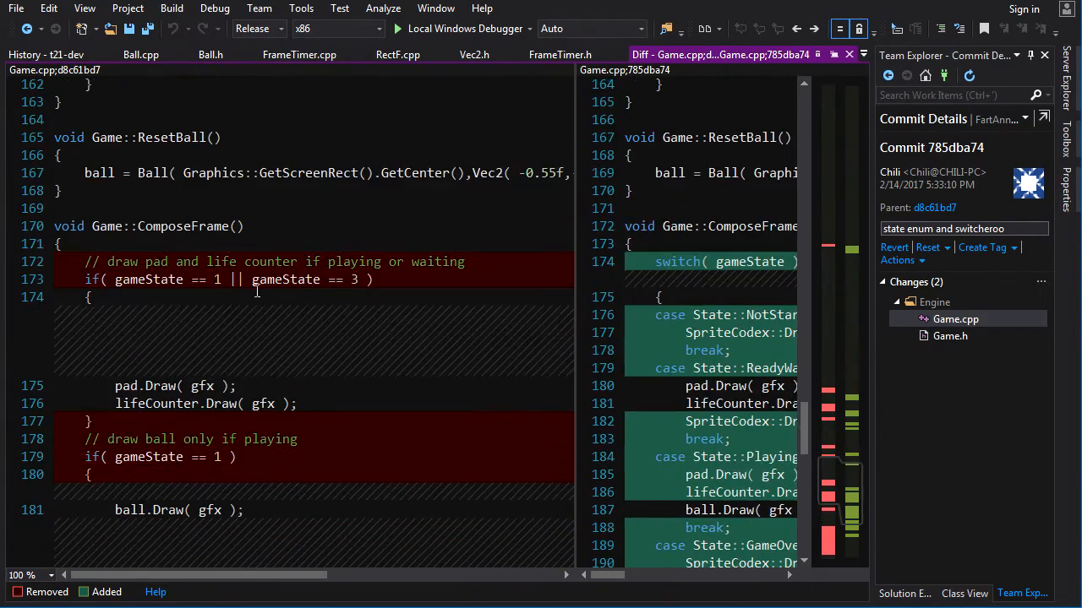
{"action": "left_click_drag", "start_coordinate": [114, 386], "coordinate": [89, 421]}
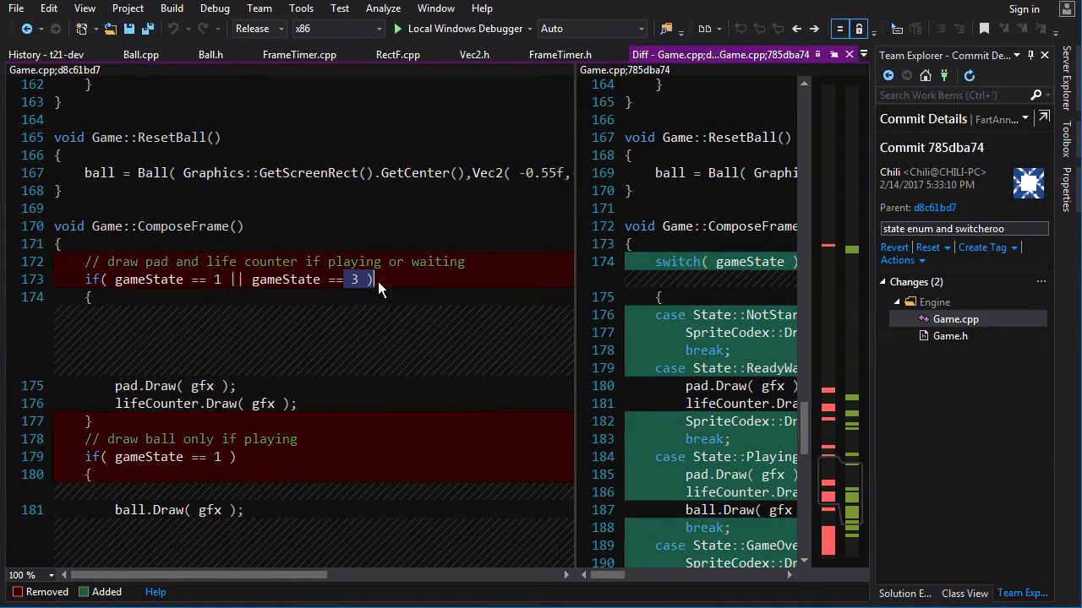
Scroll through ComposeFrame's old integer if-chains beside the new State switch cases
{"action": "scroll", "scroll_direction": "down", "scroll_amount": 3}
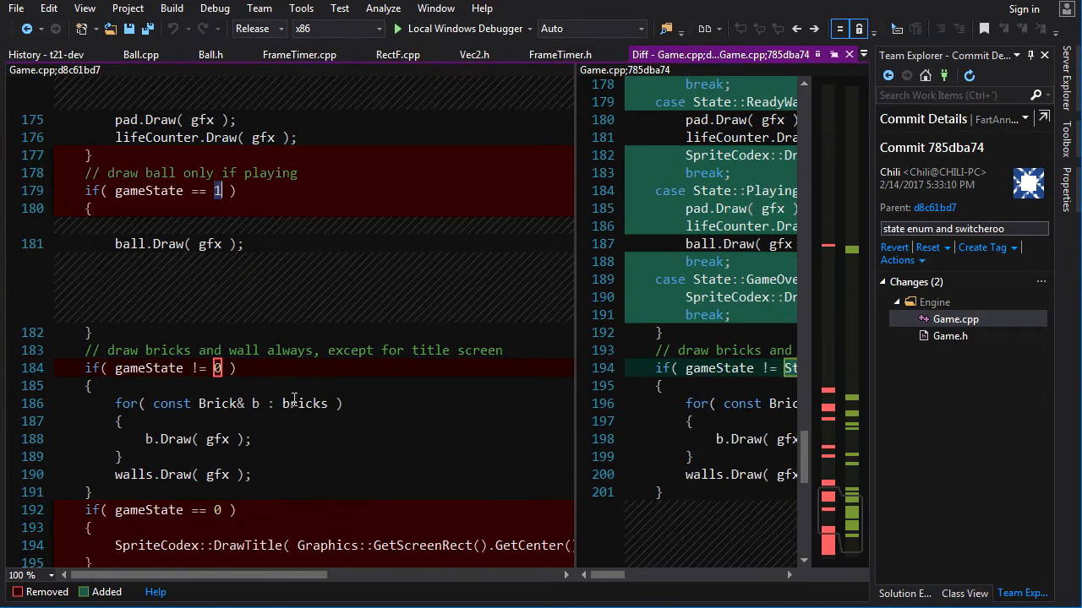
{"action": "scroll", "scroll_direction": "down", "scroll_amount": 3}
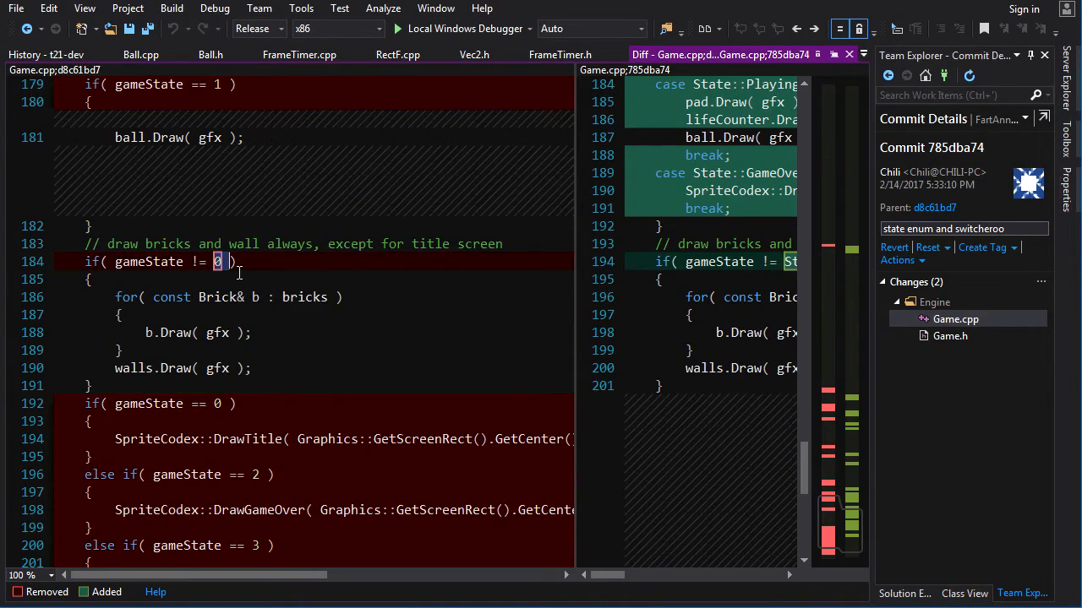
{"action": "scroll", "scroll_direction": "down", "scroll_amount": 3}
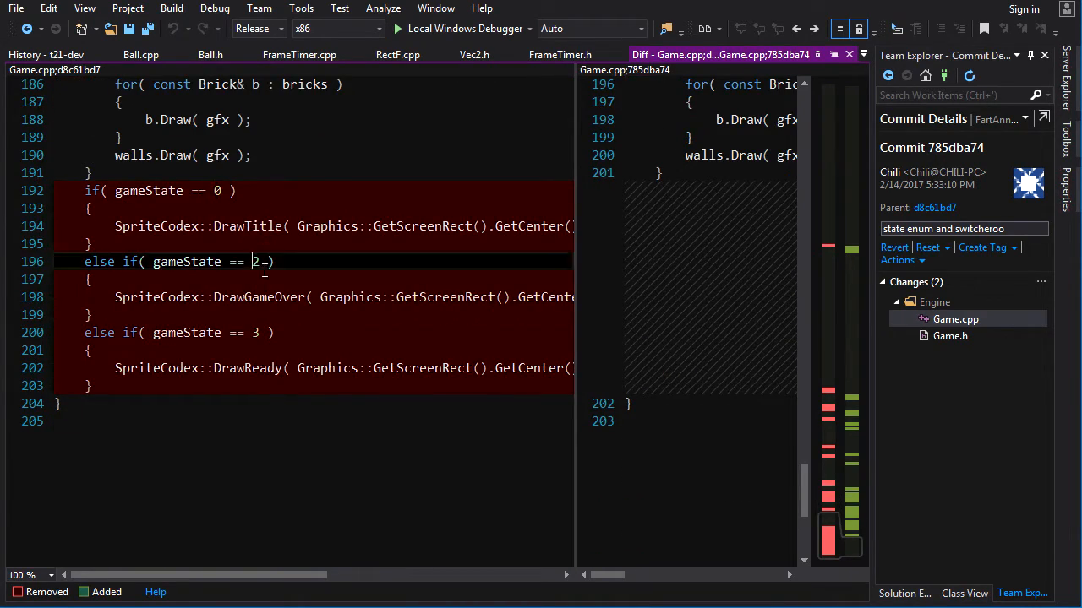
{"action": "scroll", "scroll_direction": "up", "scroll_amount": 3}
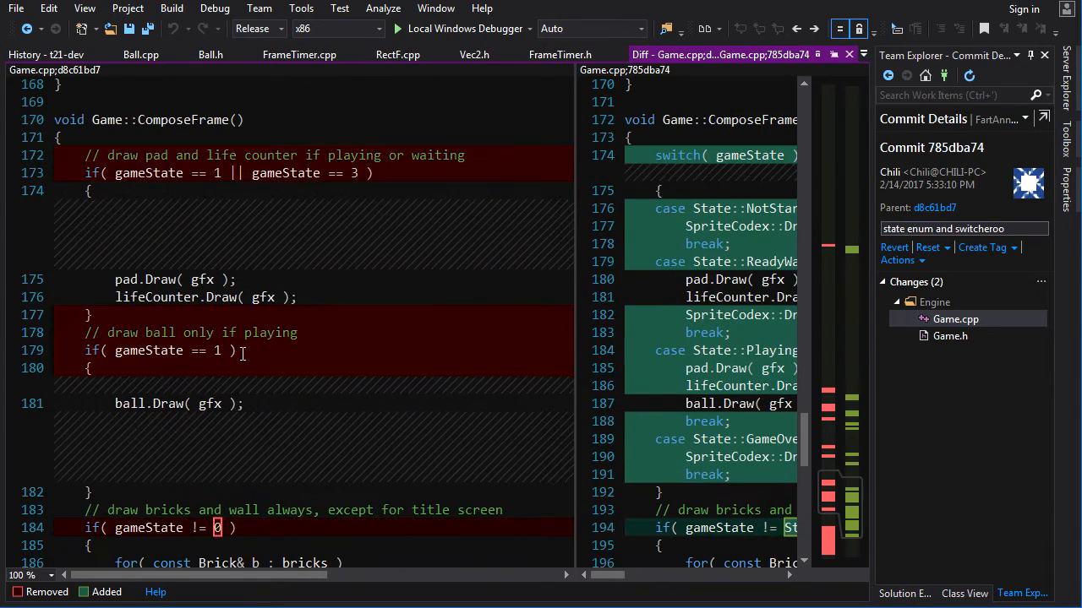
{"action": "scroll", "scroll_direction": "down", "scroll_amount": 3}
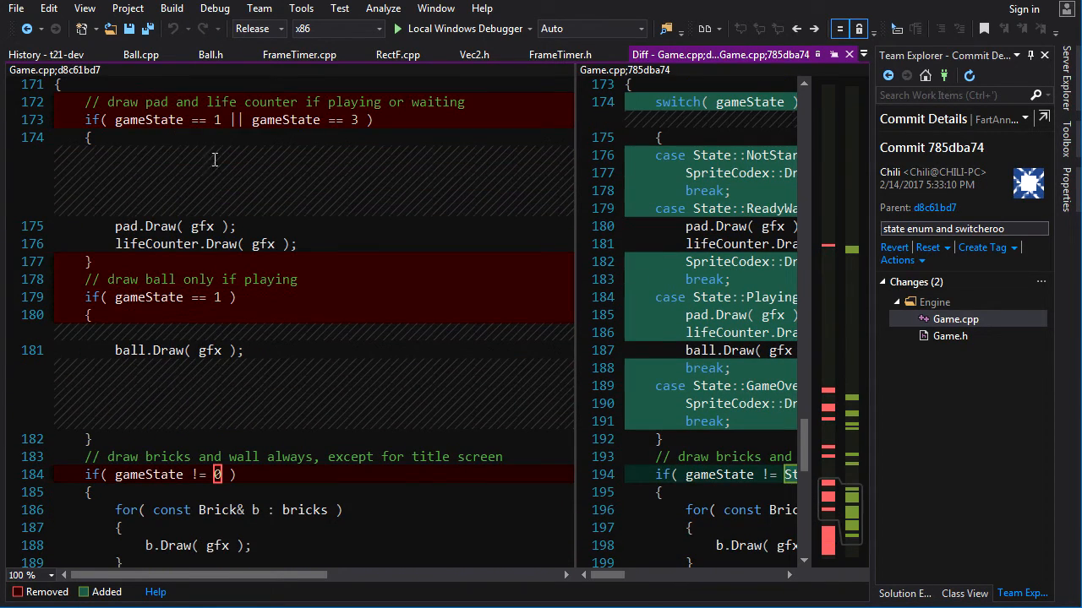
{"action": "scroll", "scroll_direction": "down", "scroll_amount": 3}
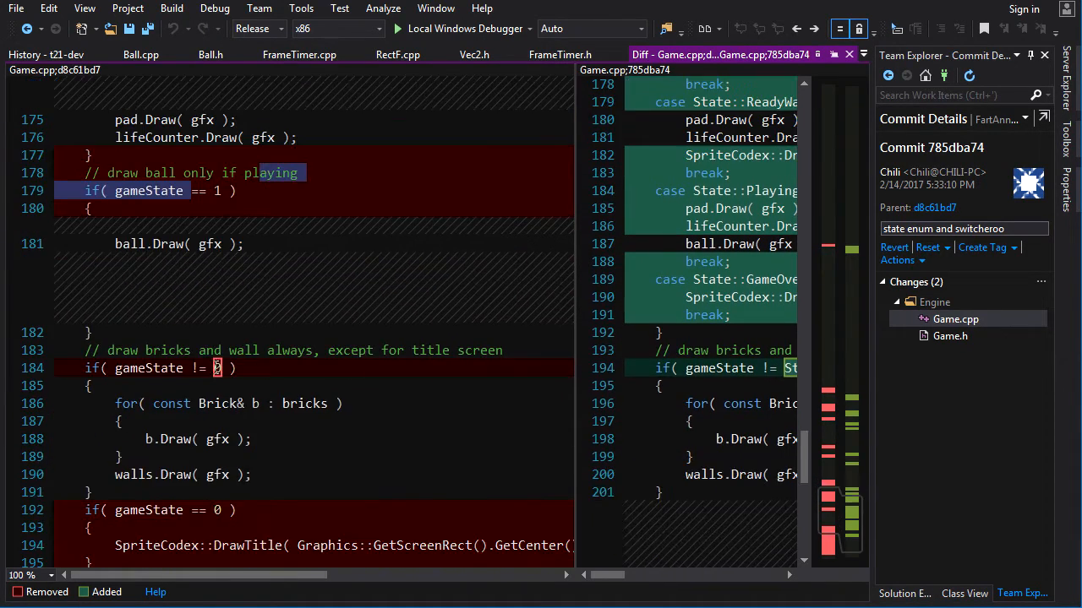
{"action": "scroll", "scroll_direction": "down", "scroll_amount": 3}
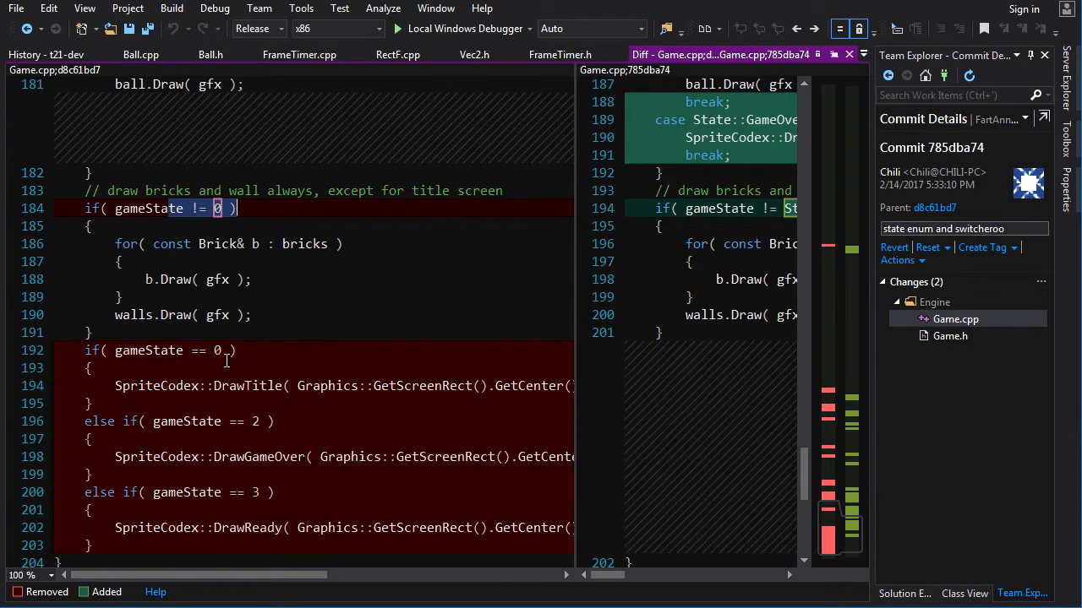
{"action": "scroll", "scroll_direction": "up", "scroll_amount": 3}
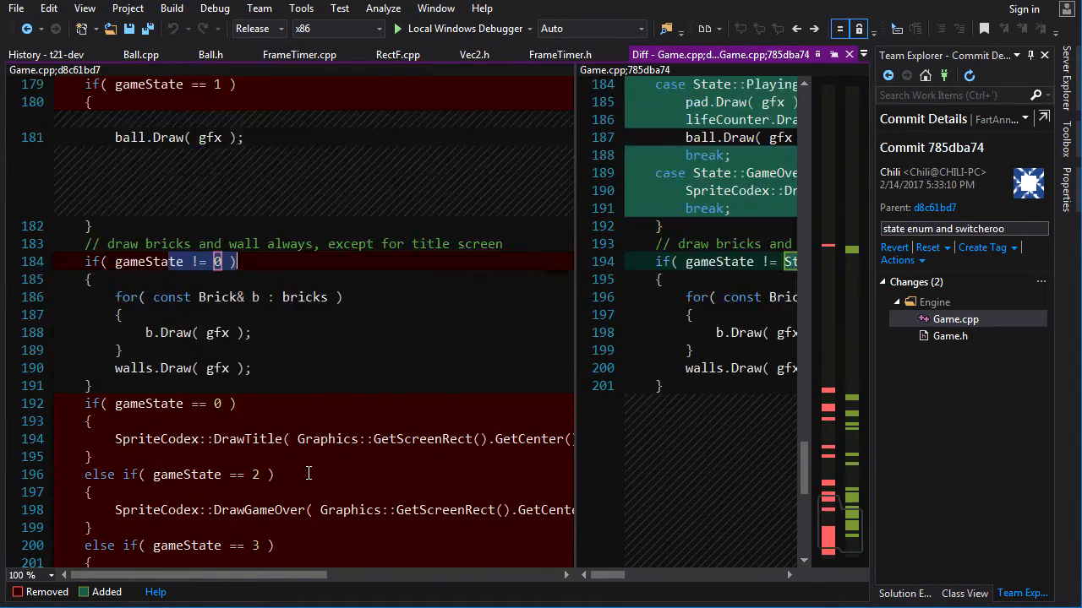
{"action": "scroll", "scroll_direction": "up", "scroll_amount": 3}
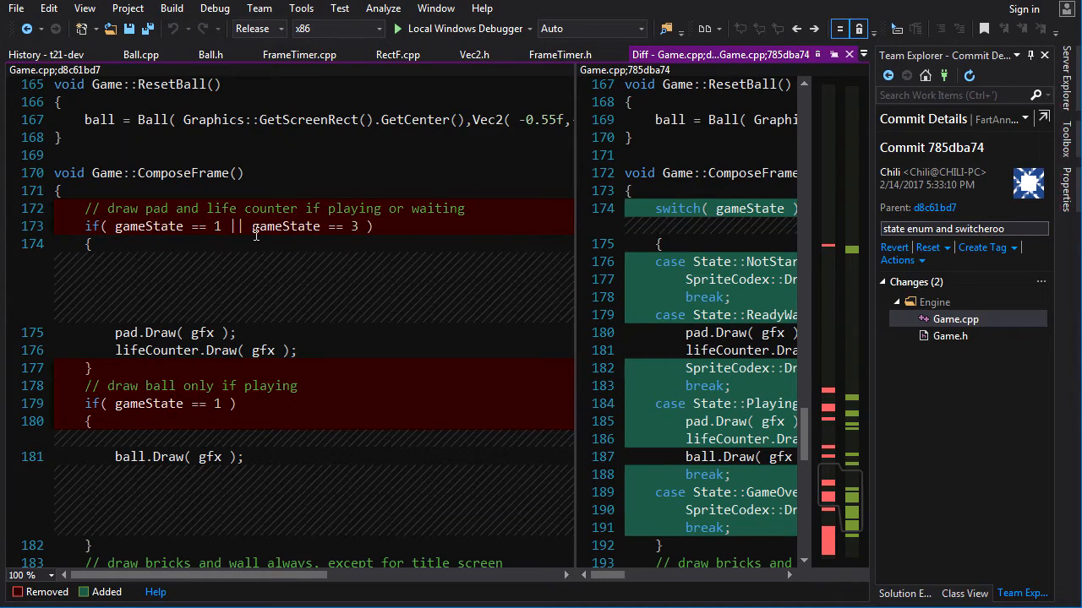
{"action": "scroll", "scroll_direction": "down", "scroll_amount": 3}
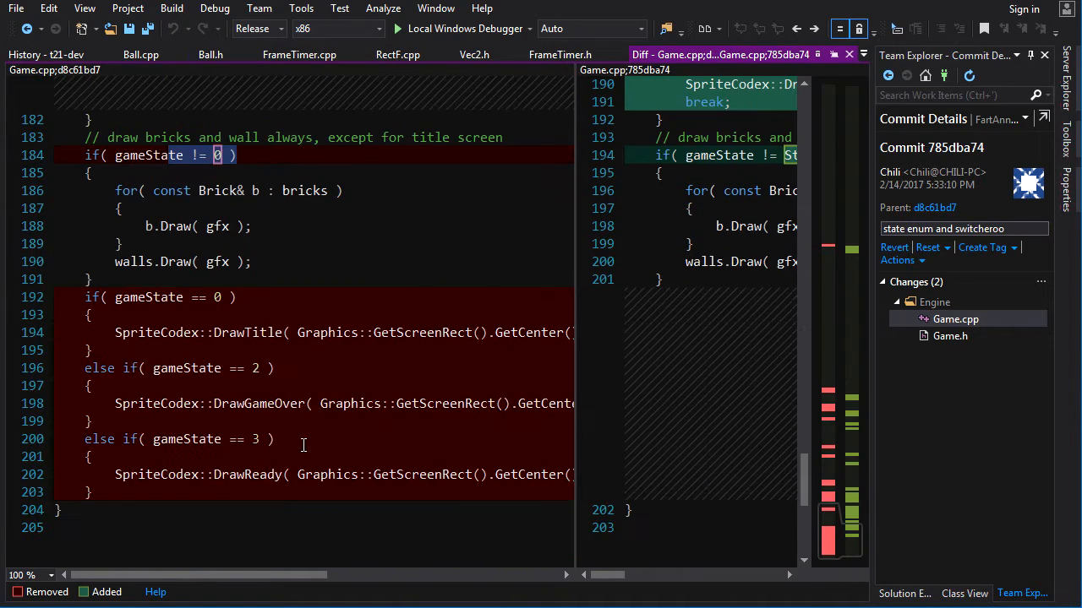
{"action": "mouse_move", "coordinate": [379, 385]}
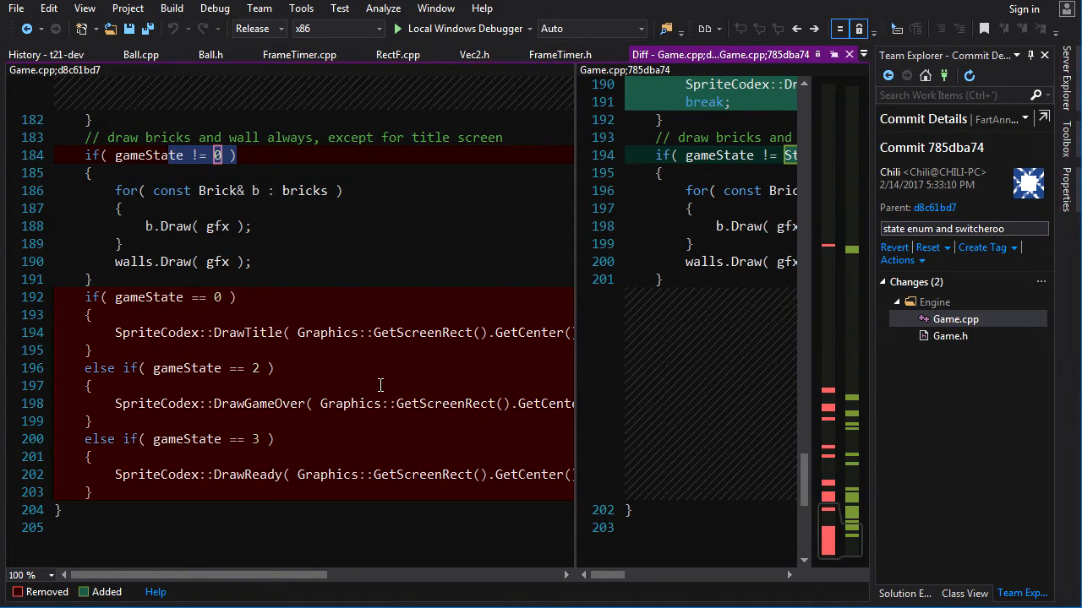
{"action": "mouse_move", "coordinate": [583, 377]}
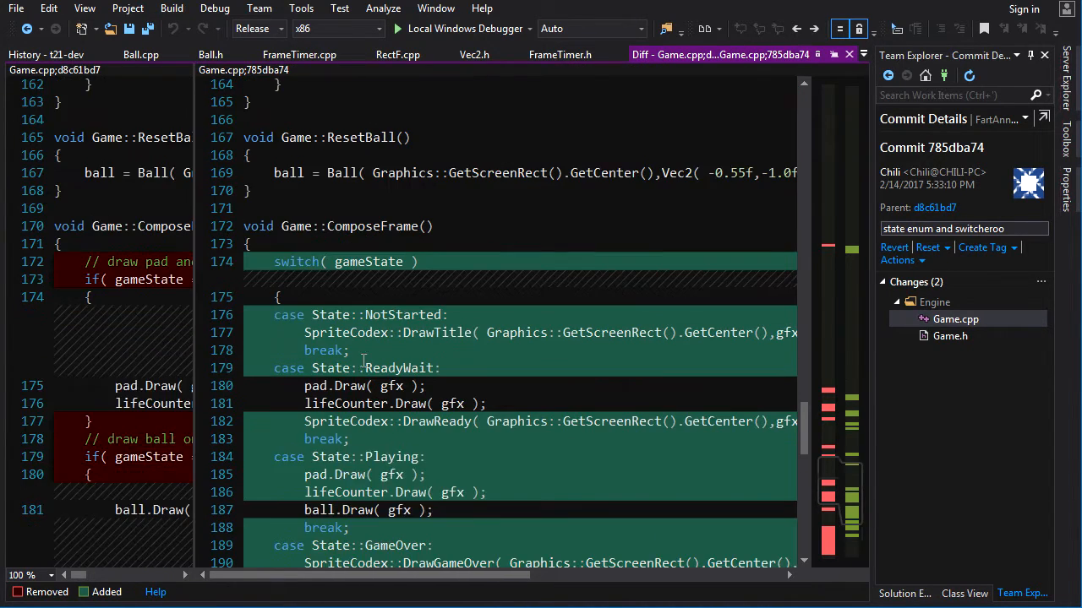
Scroll through the switch-based drawing code in the Game.cpp diff
{"action": "scroll", "scroll_direction": "down", "scroll_amount": 3}
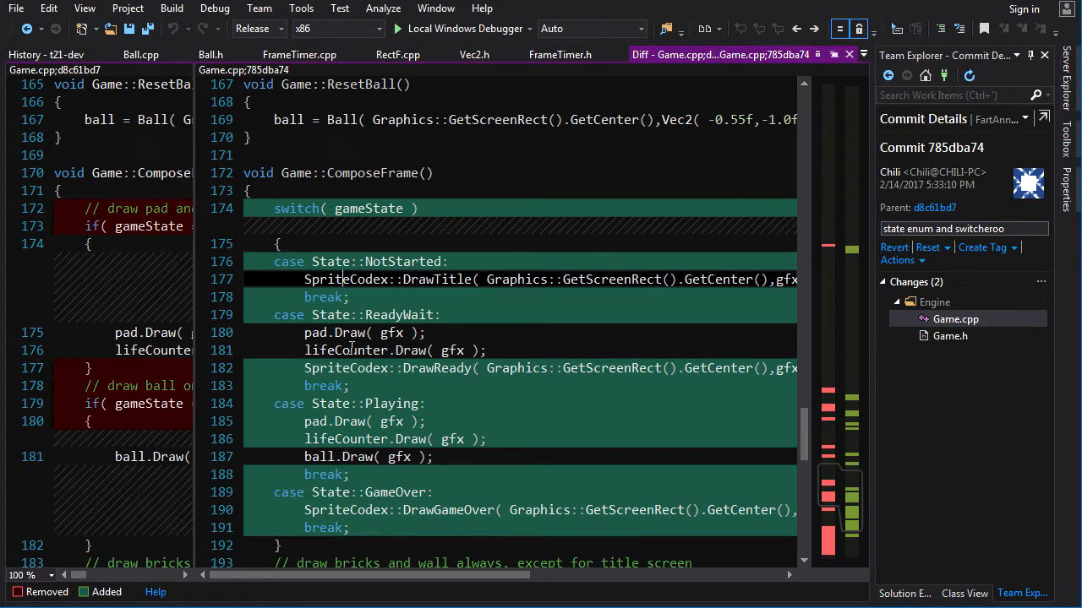
{"action": "scroll", "scroll_direction": "down", "scroll_amount": 3}
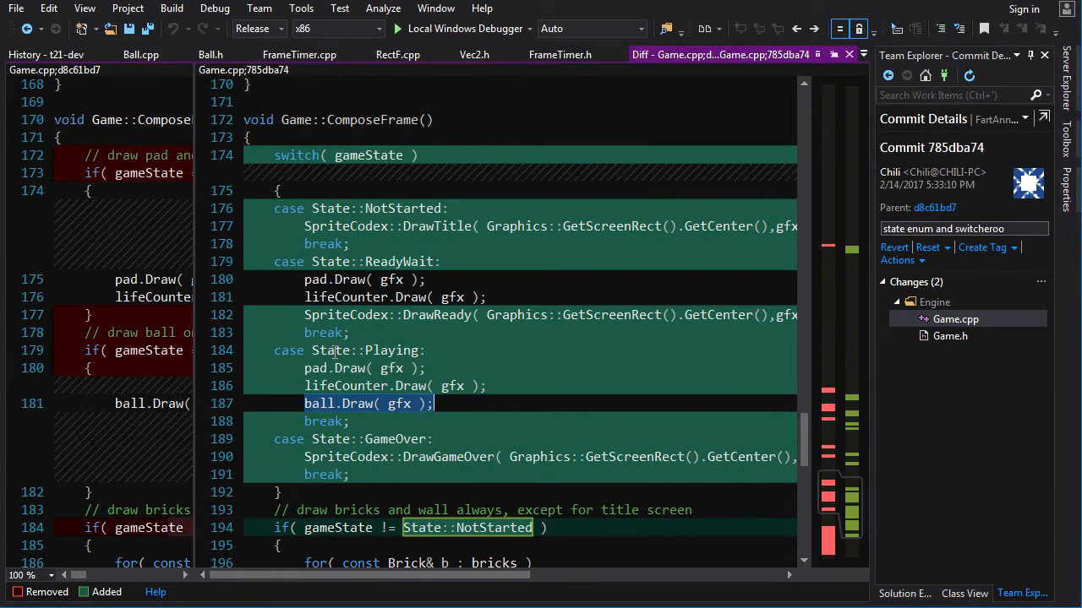
{"action": "scroll", "scroll_direction": "down", "scroll_amount": 3}
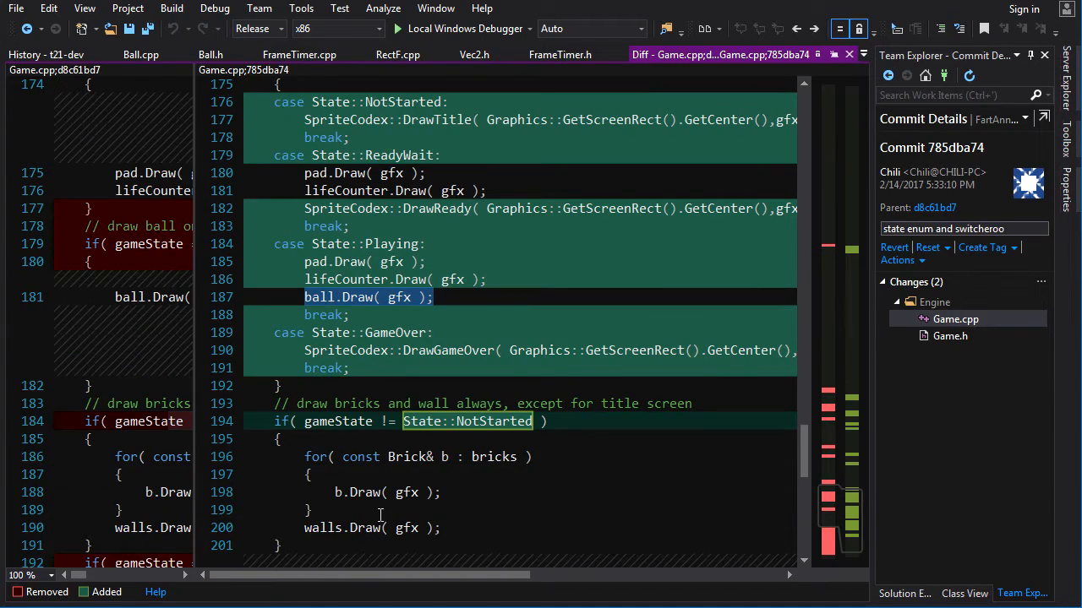
{"action": "scroll", "scroll_direction": "up", "scroll_amount": 3}
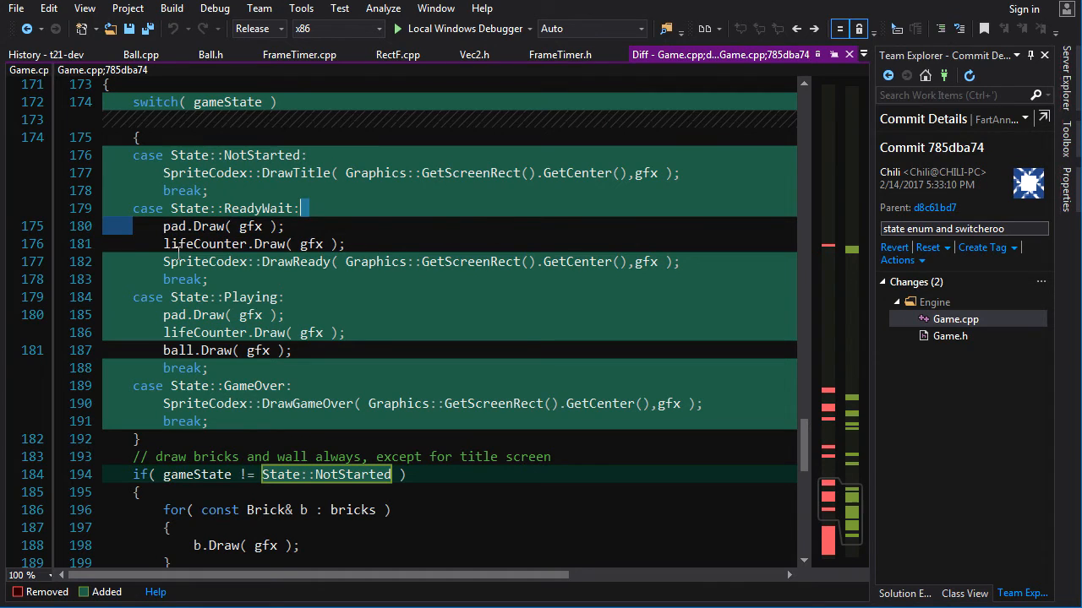
{"action": "scroll", "scroll_direction": "up", "scroll_amount": 3}
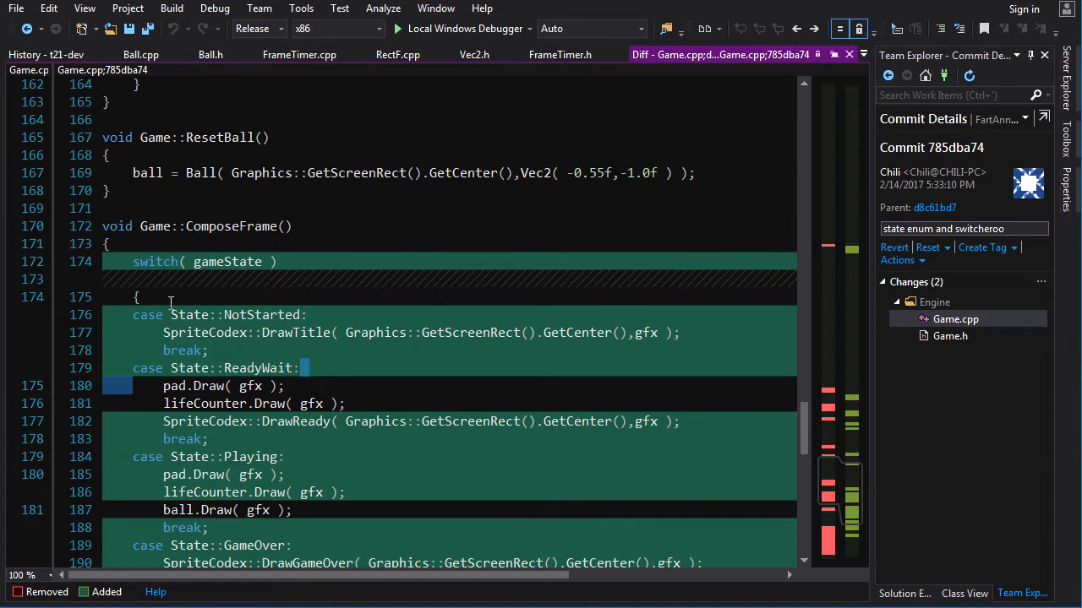
{"action": "scroll", "scroll_direction": "down", "scroll_amount": 3}
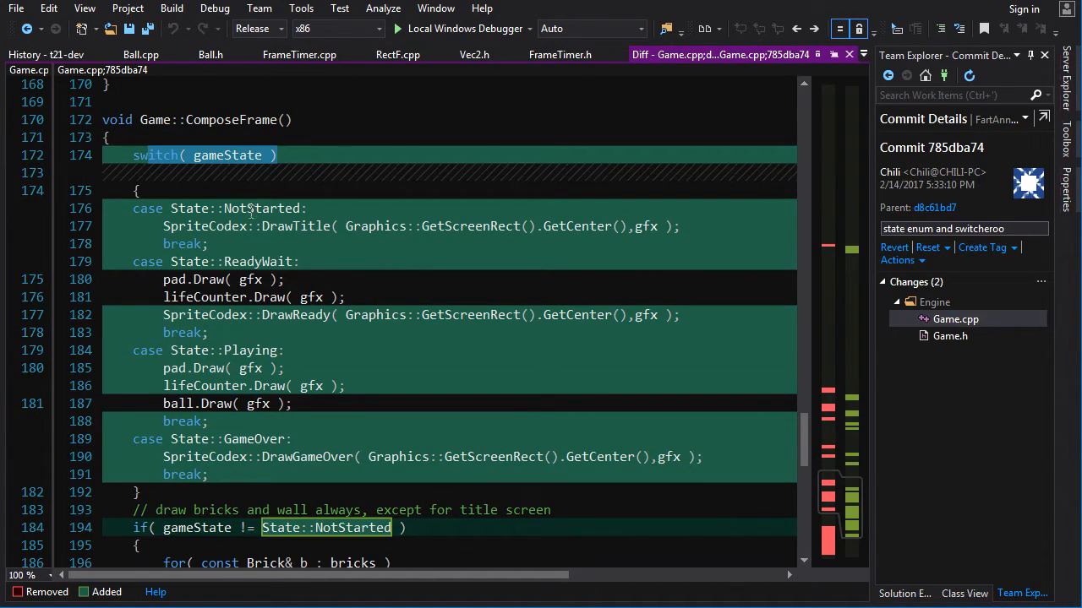
{"action": "scroll", "scroll_direction": "down", "scroll_amount": 3}
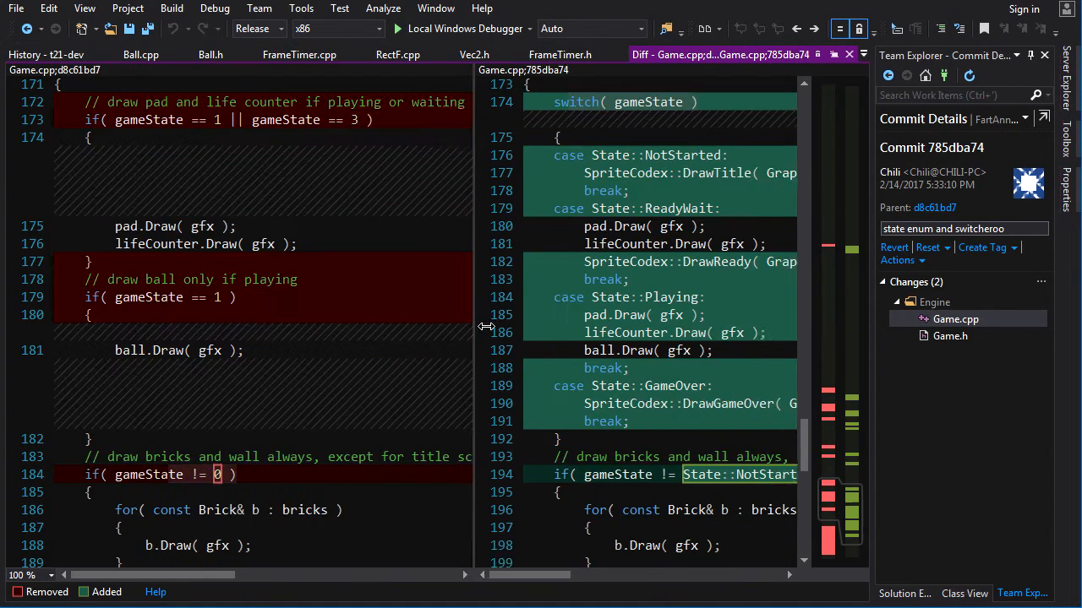
Select the 'enum names were too long!' commit and open its Ball.h diff
{"action": "scroll", "scroll_direction": "down", "scroll_amount": 3}
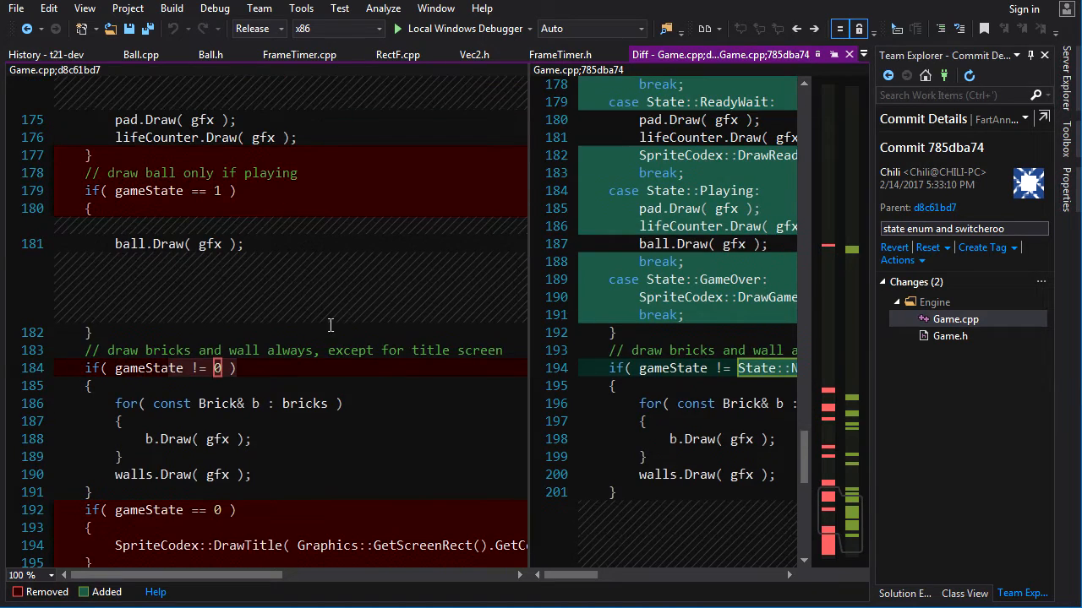
{"action": "scroll", "scroll_direction": "up", "scroll_amount": 3}
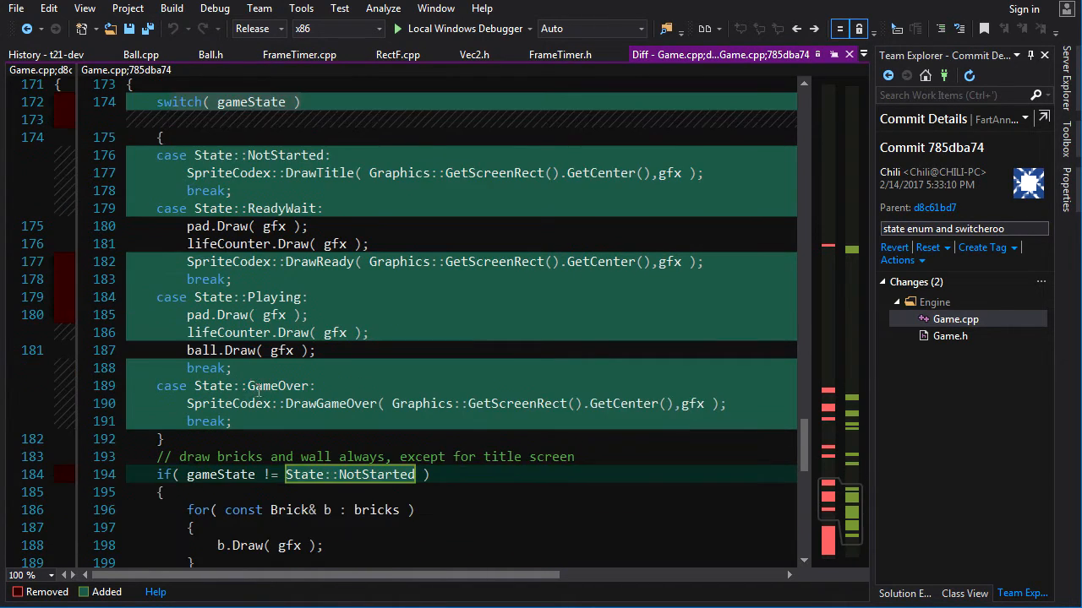
{"action": "scroll", "scroll_direction": "down", "scroll_amount": 3}
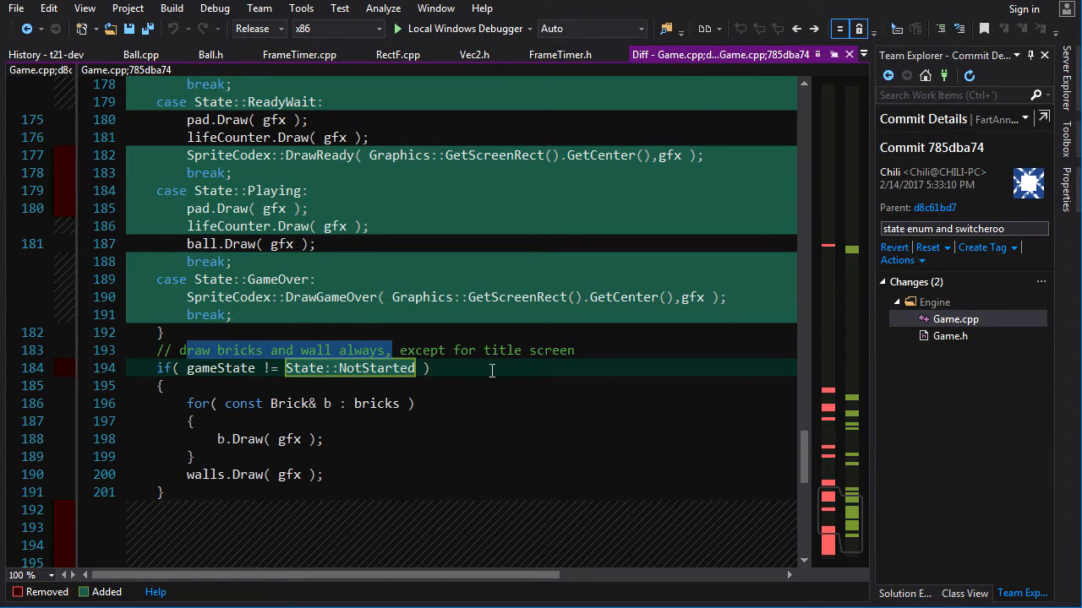
{"action": "scroll", "scroll_direction": "up", "scroll_amount": 3}
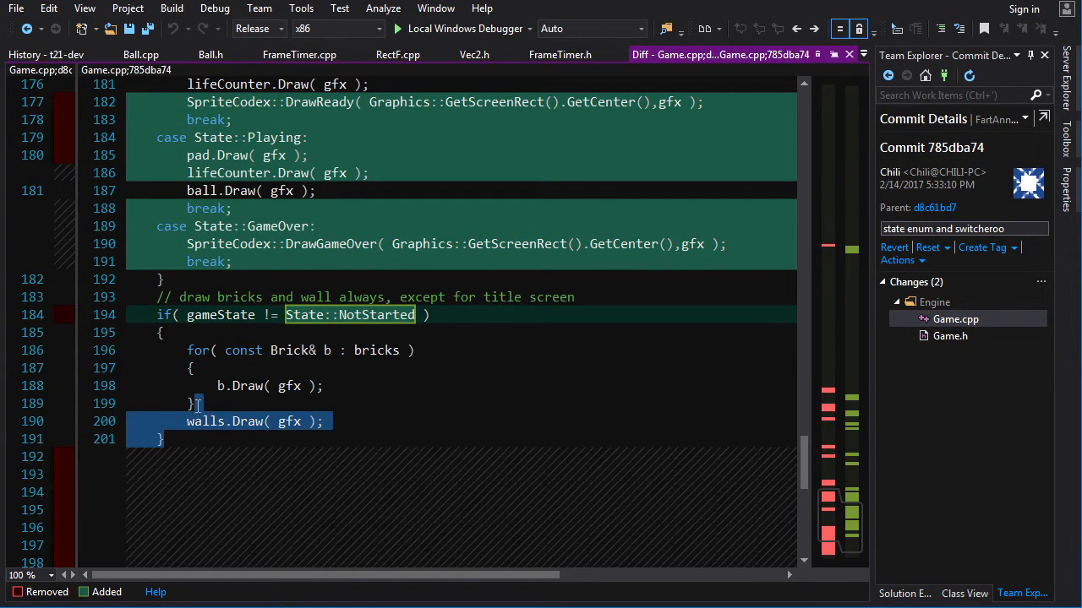
{"action": "scroll", "scroll_direction": "up", "scroll_amount": 3}
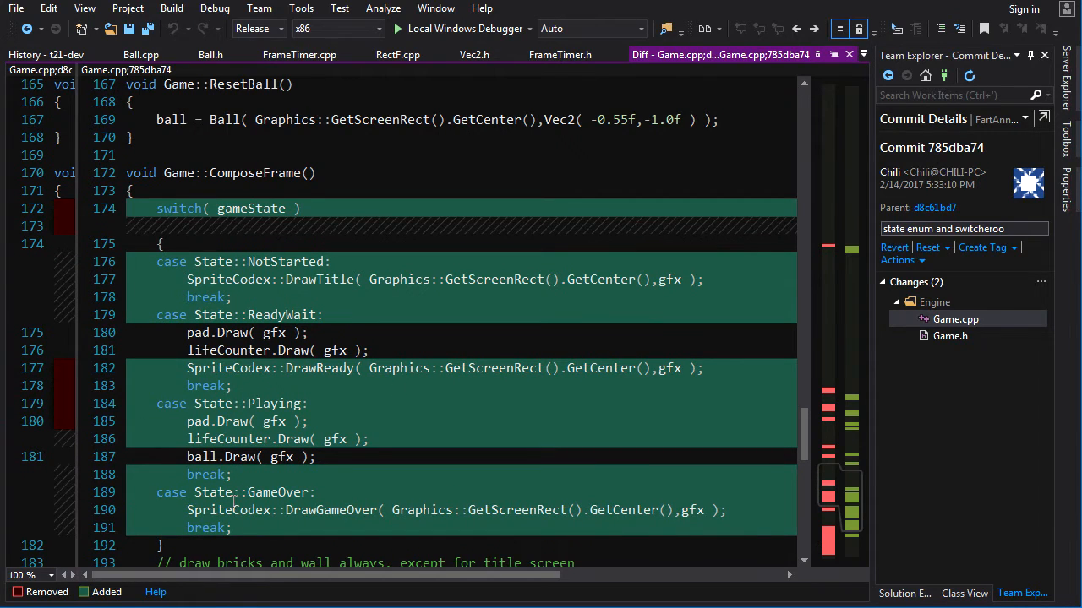
{"action": "mouse_move", "coordinate": [831, 375]}
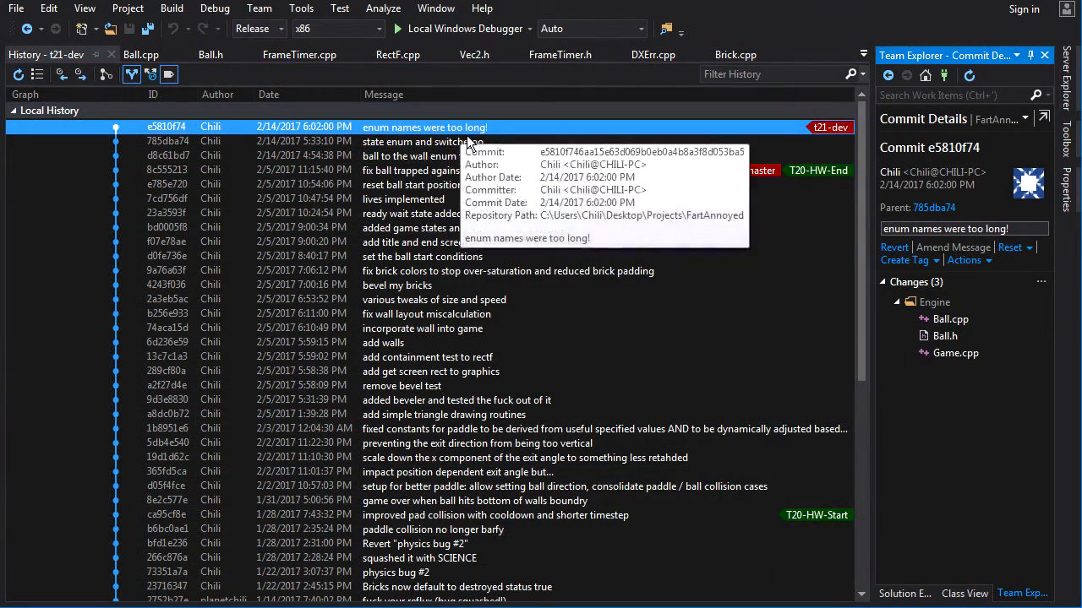
{"action": "left_click", "coordinate": [945, 335]}
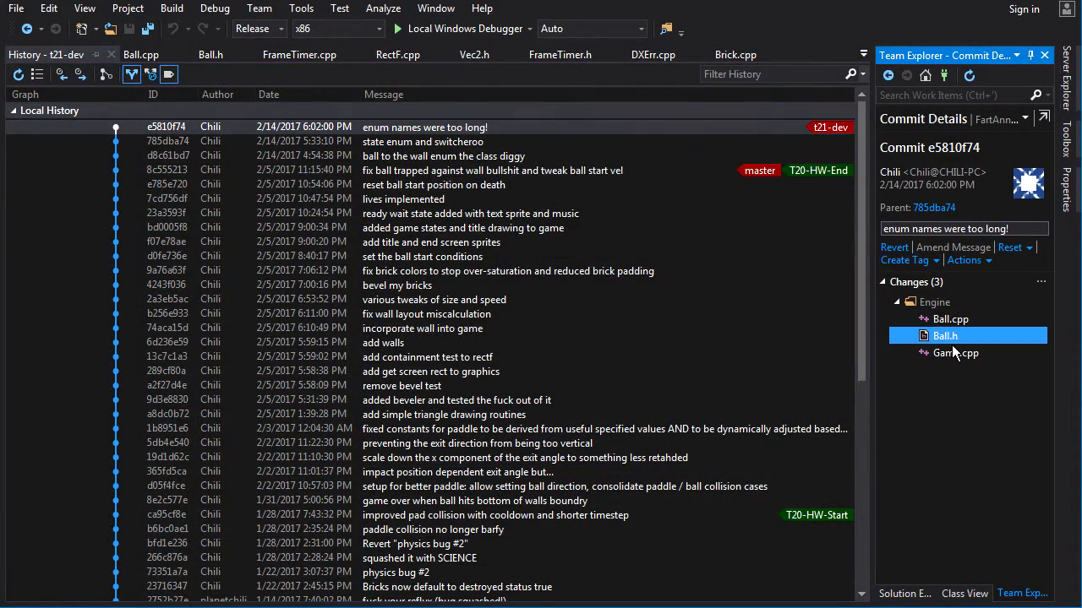
{"action": "double_click", "coordinate": [945, 335]}
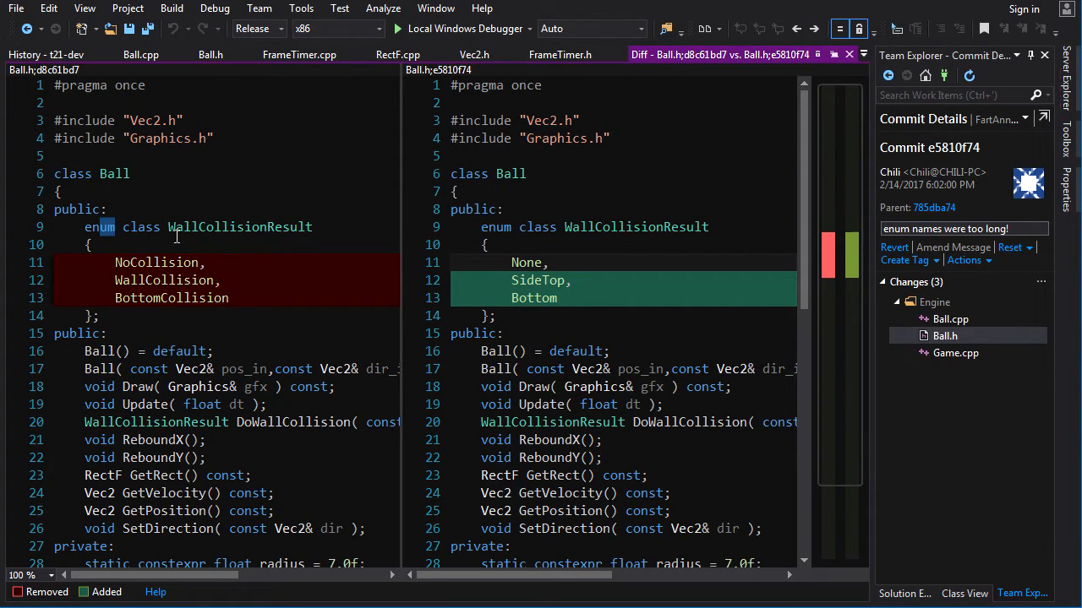
{"action": "double_click", "coordinate": [239, 227]}
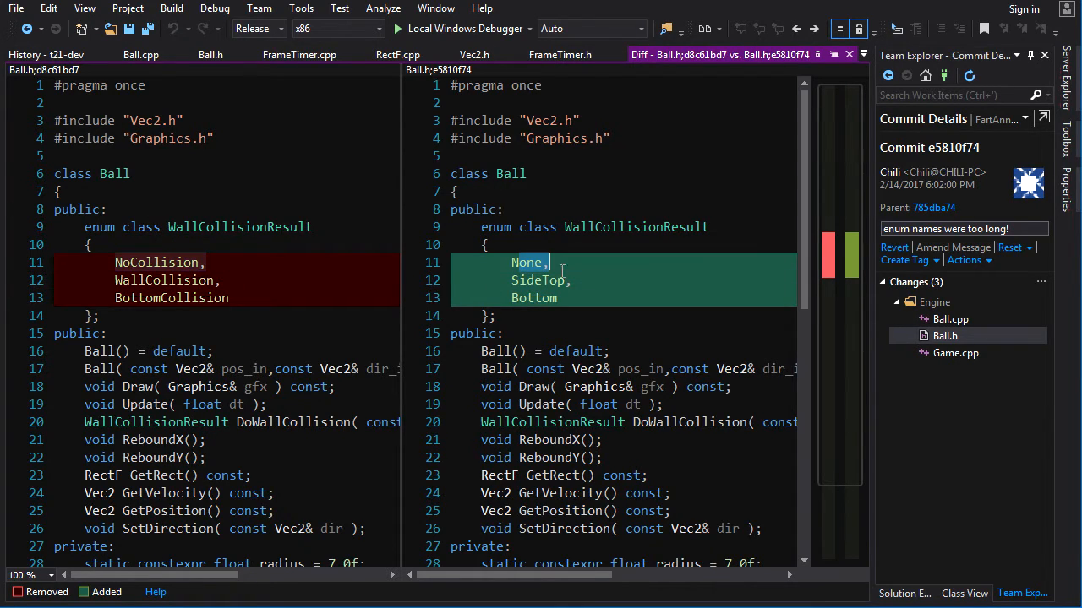
{"action": "double_click", "coordinate": [637, 227]}
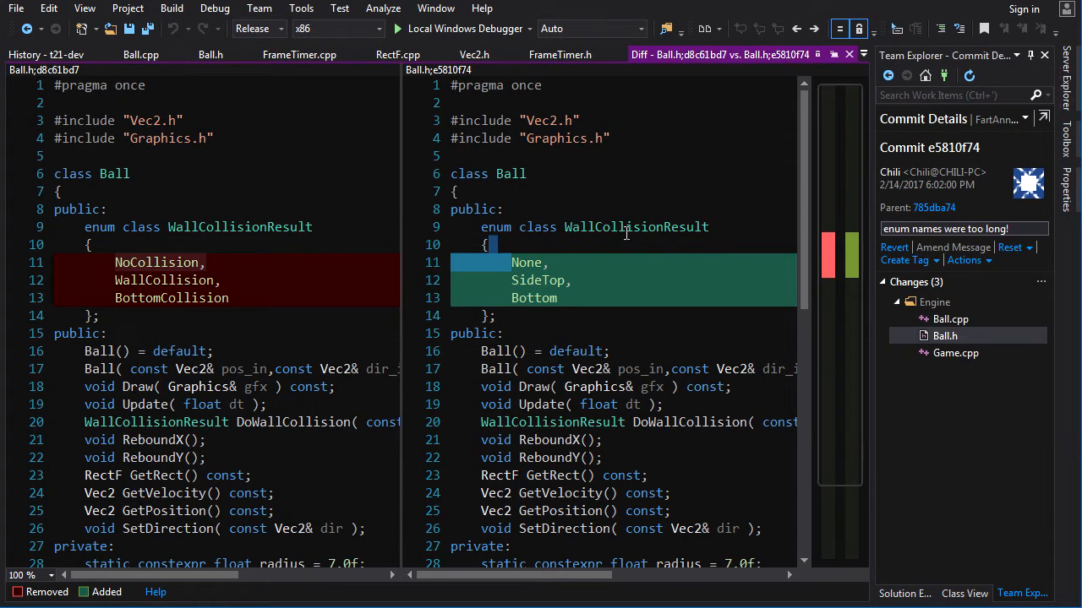
{"action": "mouse_move", "coordinate": [676, 255]}
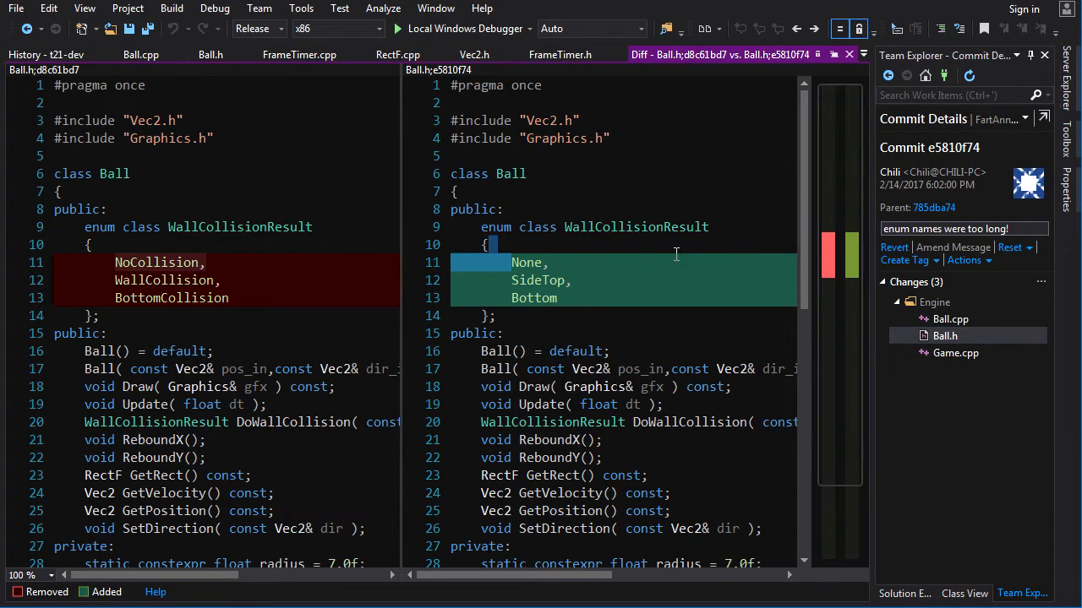
{"action": "left_click", "coordinate": [955, 352]}
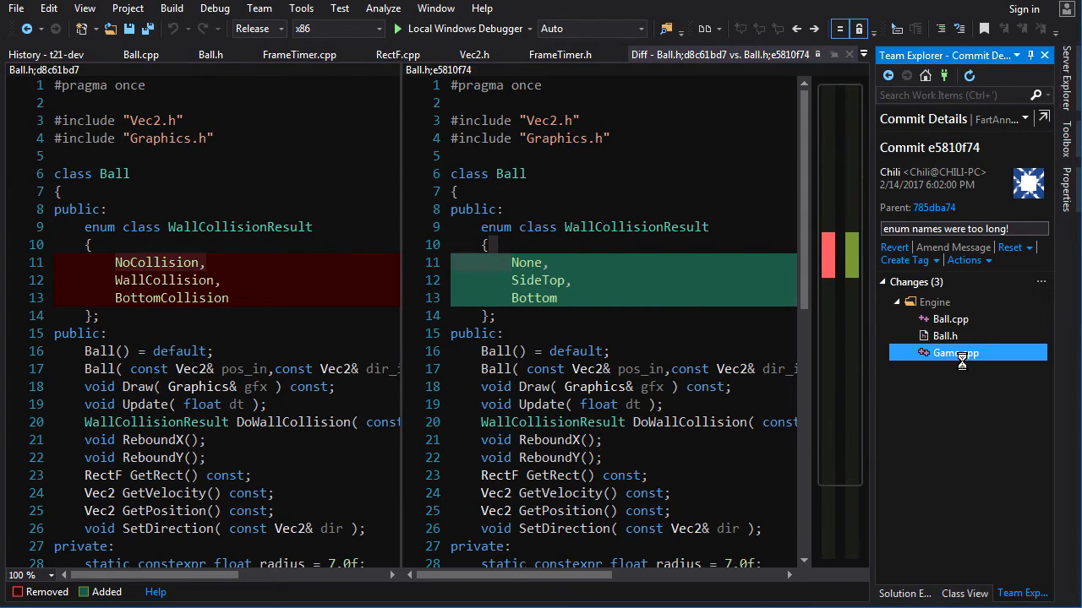
Review Game.cpp's SideTop and Bottom checks, then reselect commit e5810f74 in History
{"action": "left_click", "coordinate": [955, 353]}
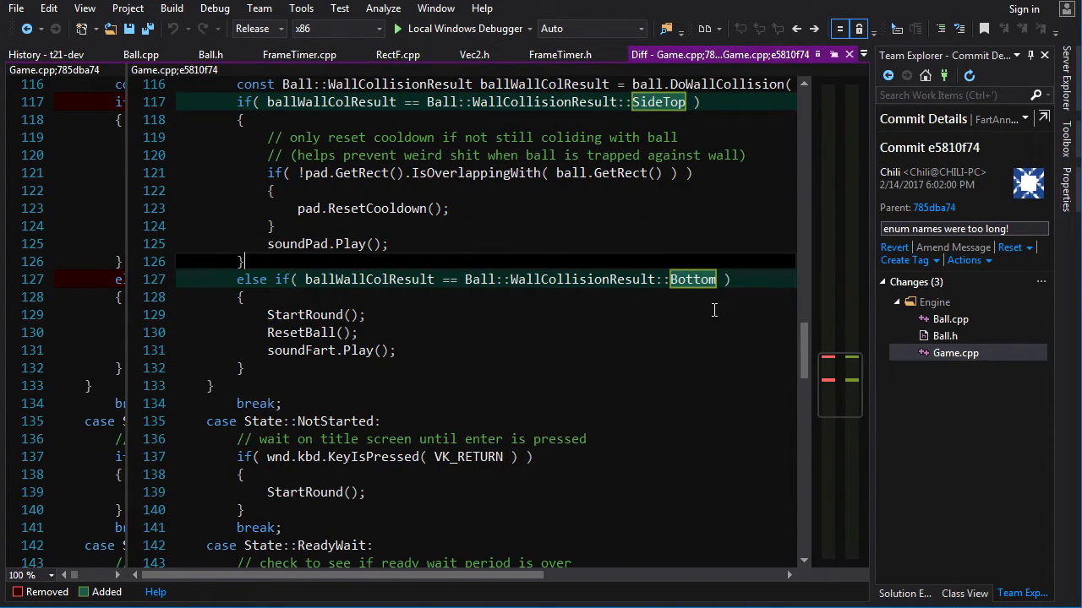
{"action": "scroll", "scroll_direction": "up", "scroll_amount": 3}
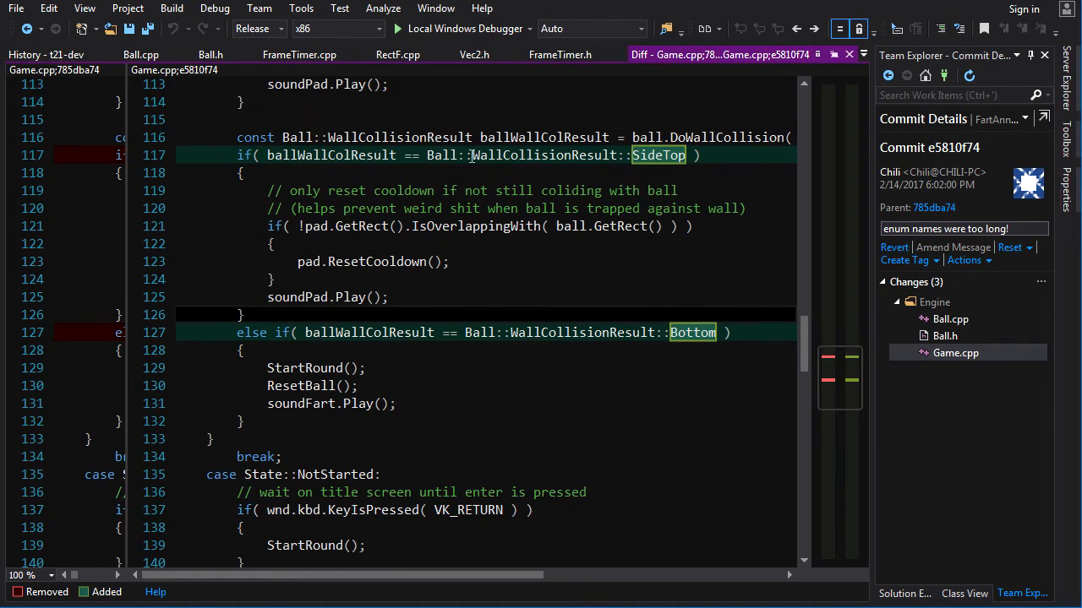
{"action": "mouse_move", "coordinate": [505, 187]}
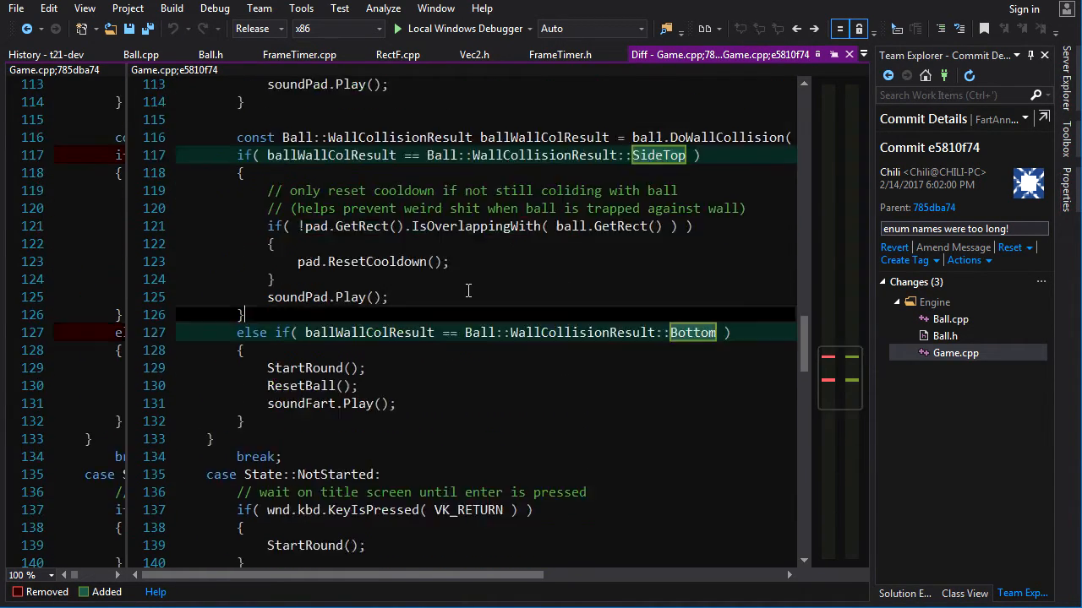
{"action": "scroll", "scroll_direction": "up", "scroll_amount": 3}
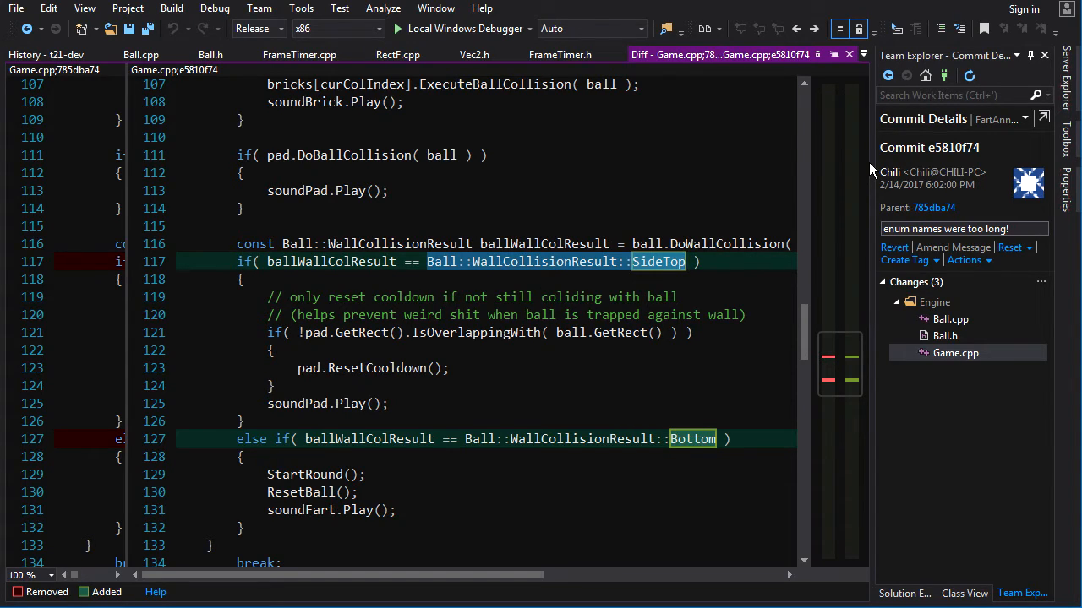
{"action": "mouse_move", "coordinate": [801, 95]}
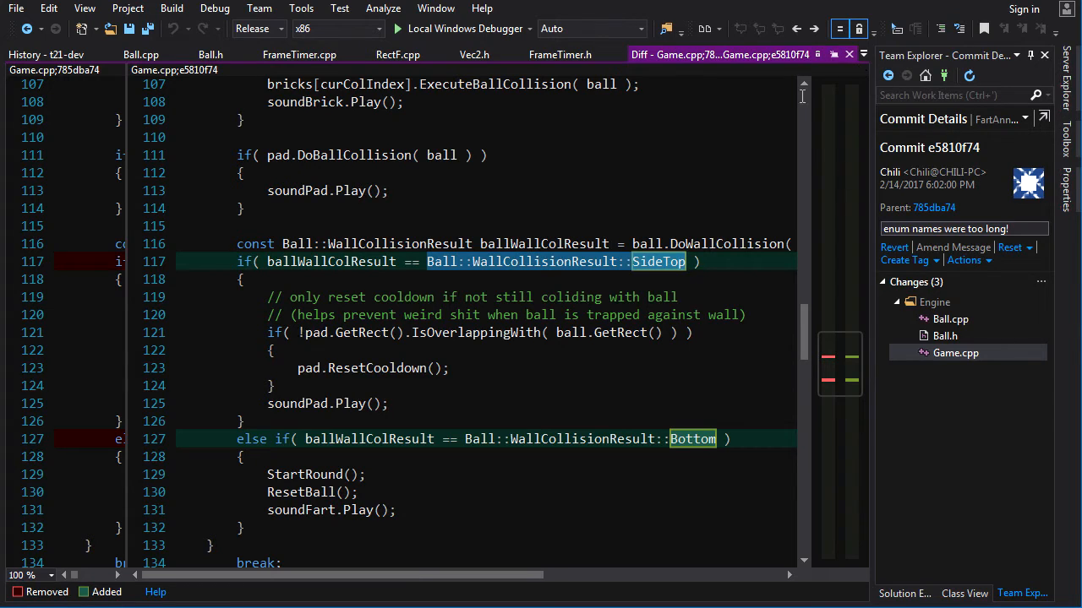
{"action": "left_click", "coordinate": [46, 54]}
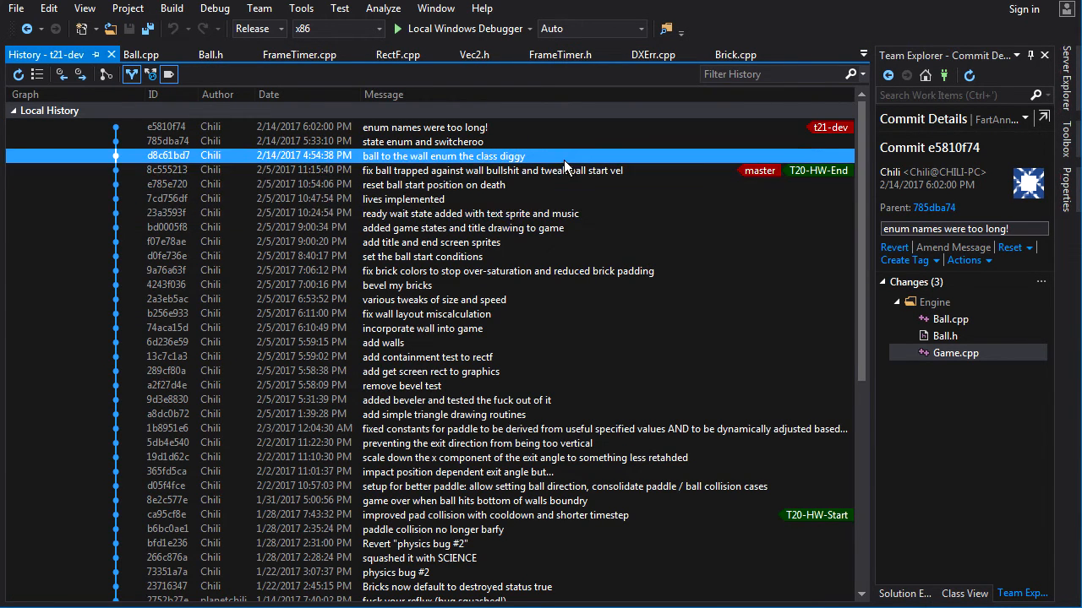
{"action": "left_click", "coordinate": [422, 127]}
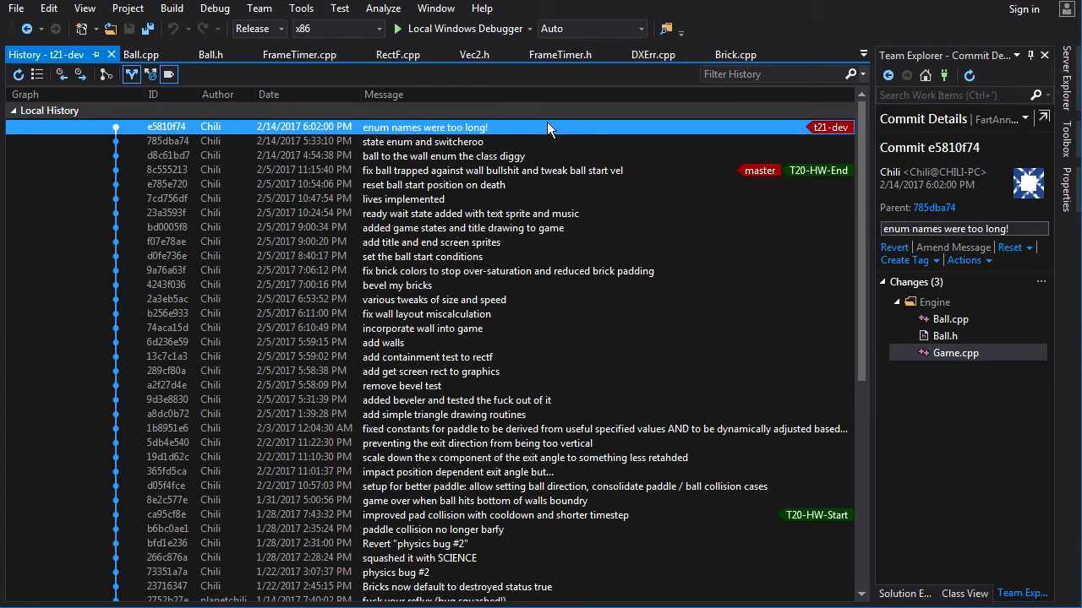